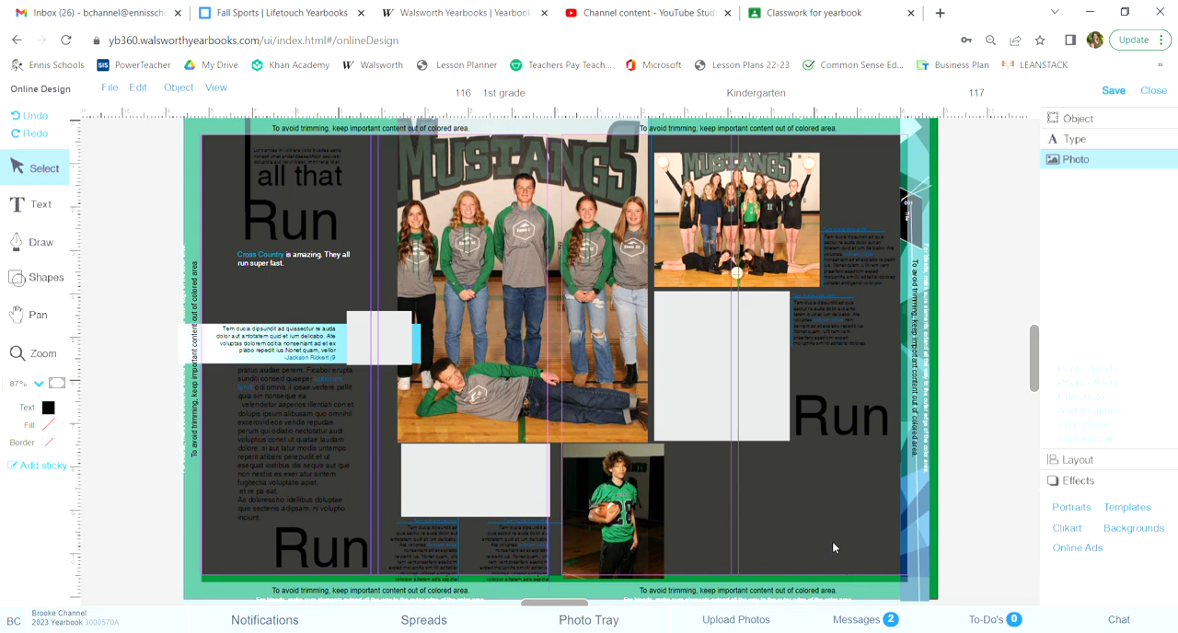
mouse_move(837, 547)
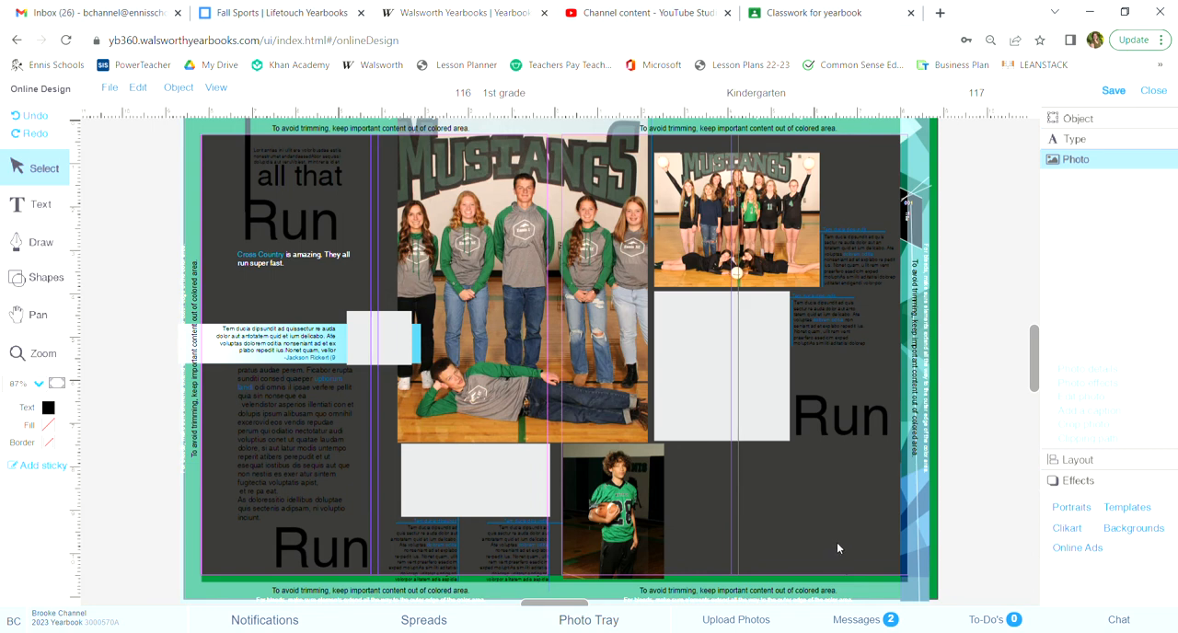
mouse_move(902, 400)
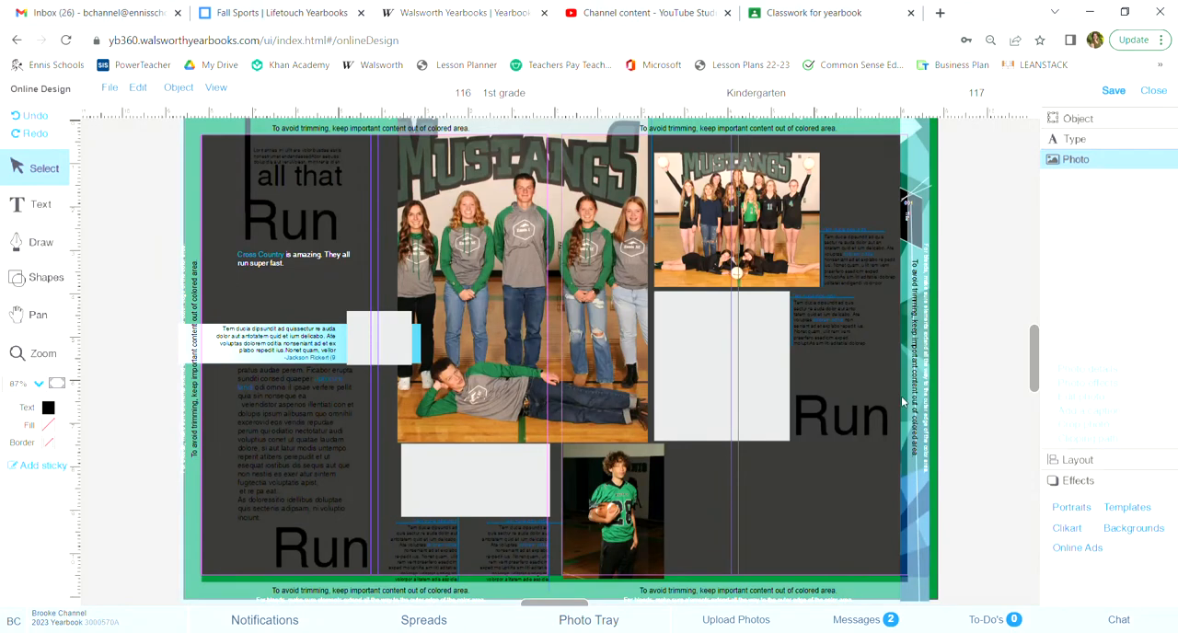
mouse_move(813, 592)
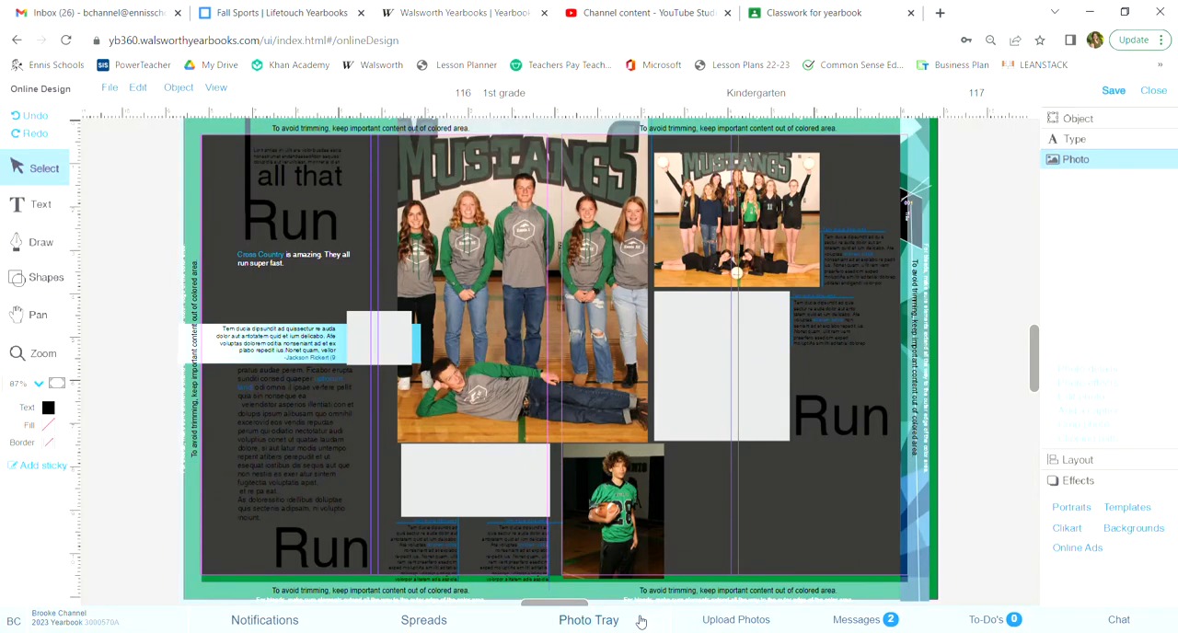
Step: Load the Fall Sport Lifetouch photos and place the volleyball player on the right page
left_click(588, 619)
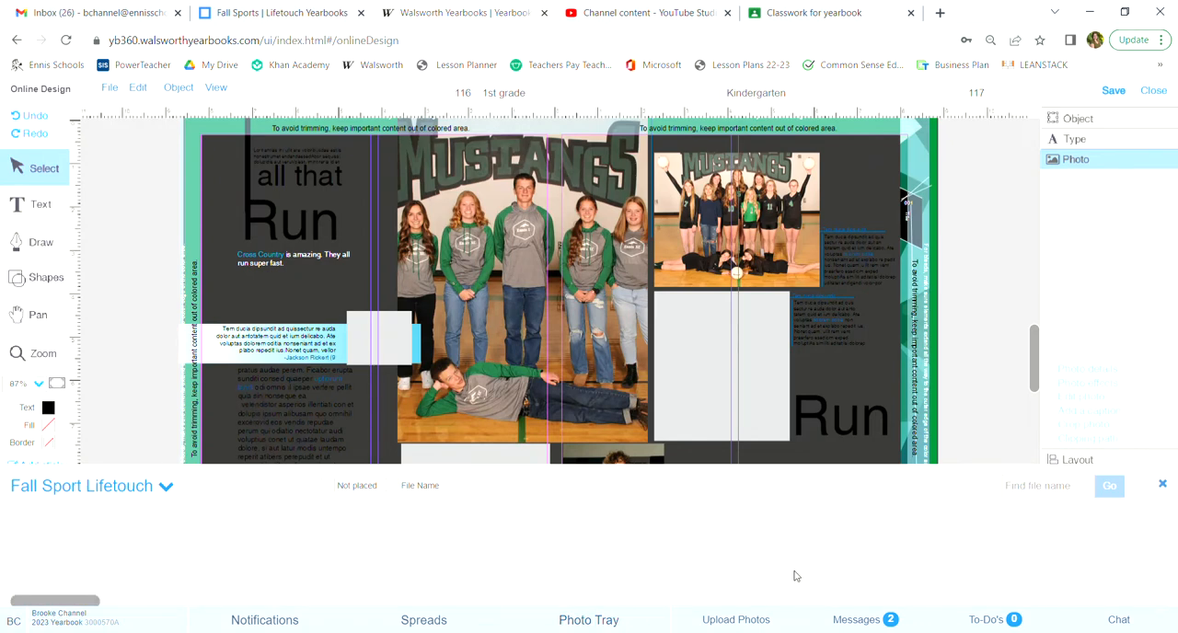
left_click(588, 619)
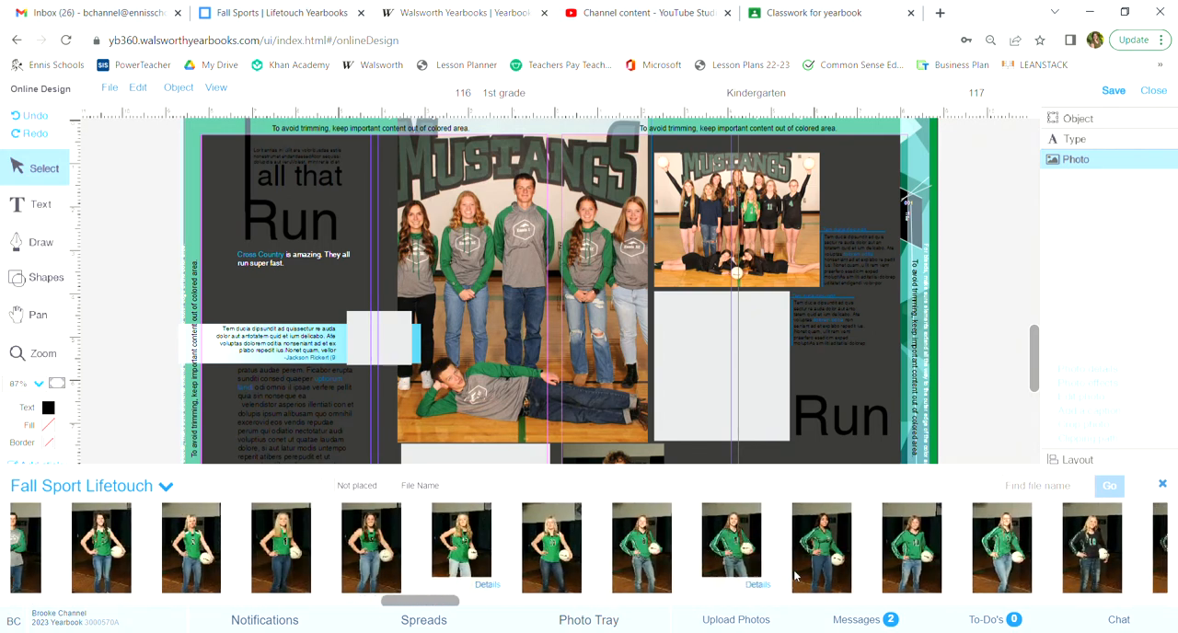
scroll("right", 3)
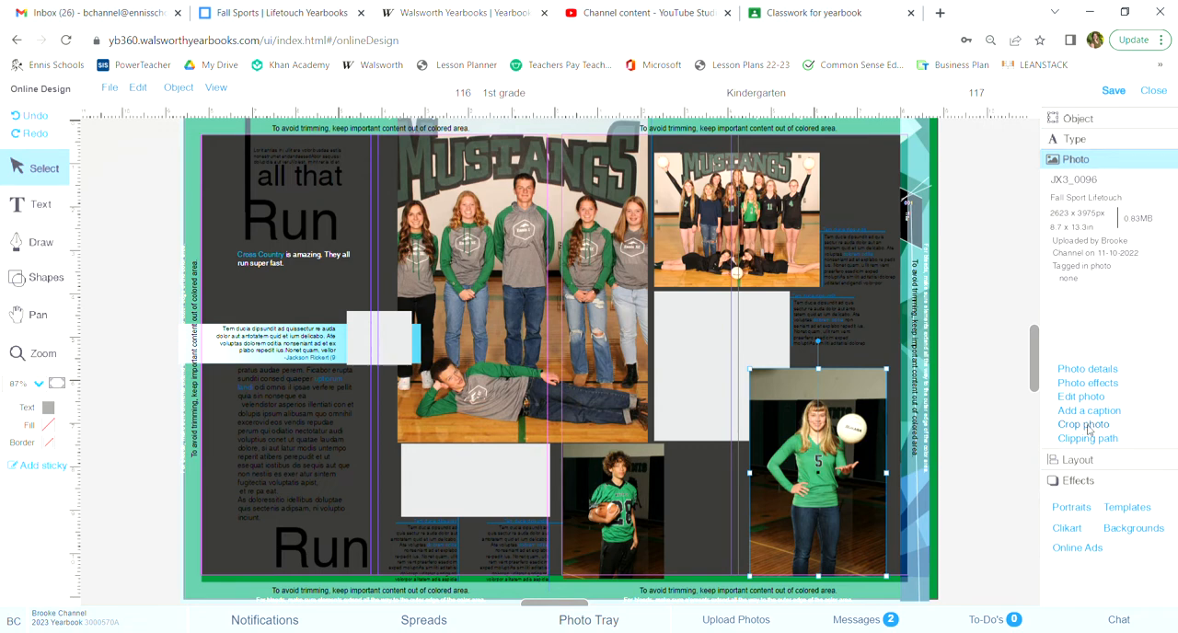
Step: Open Clipping path for the volleyball photo and clear its rectangular path
left_click(1086, 438)
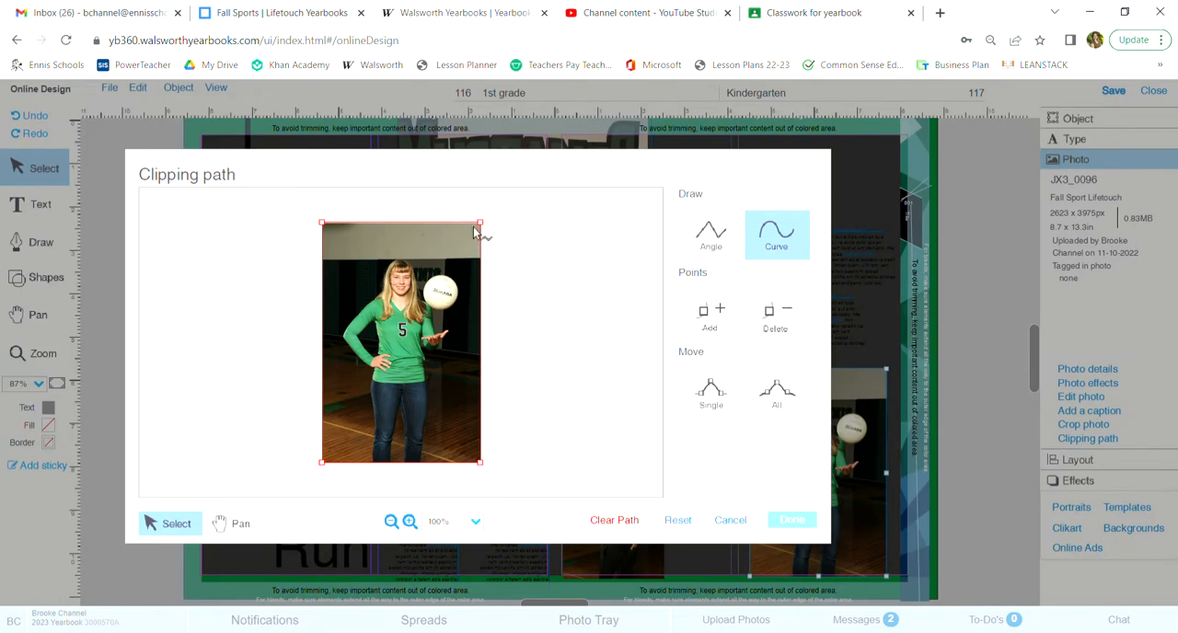
mouse_move(492, 437)
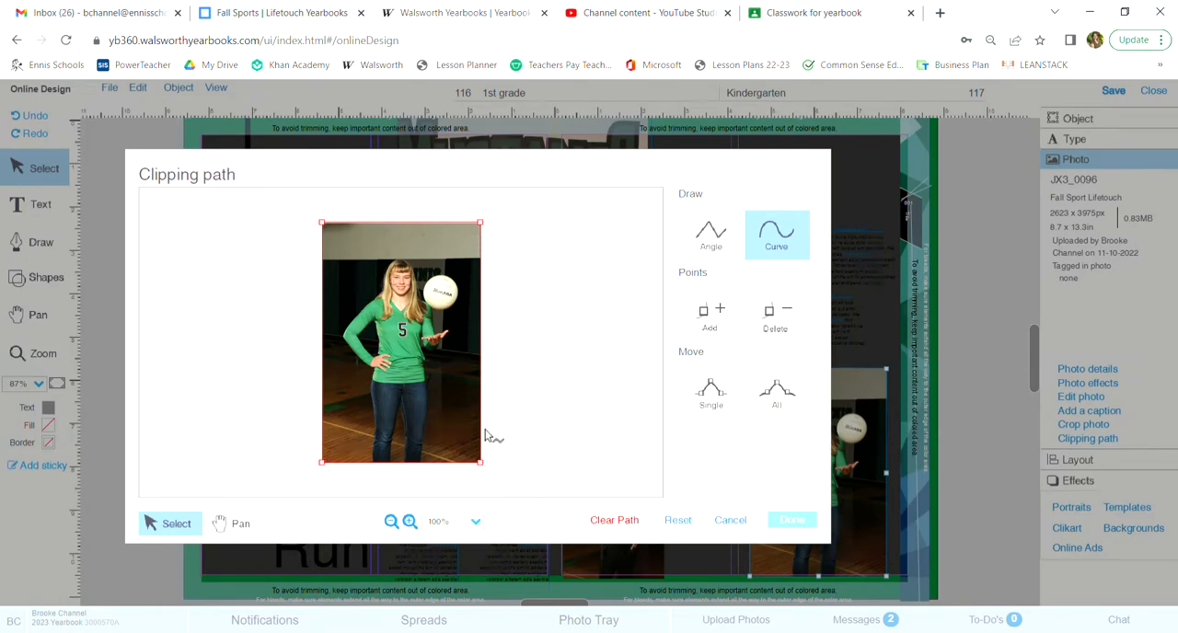
left_click(613, 520)
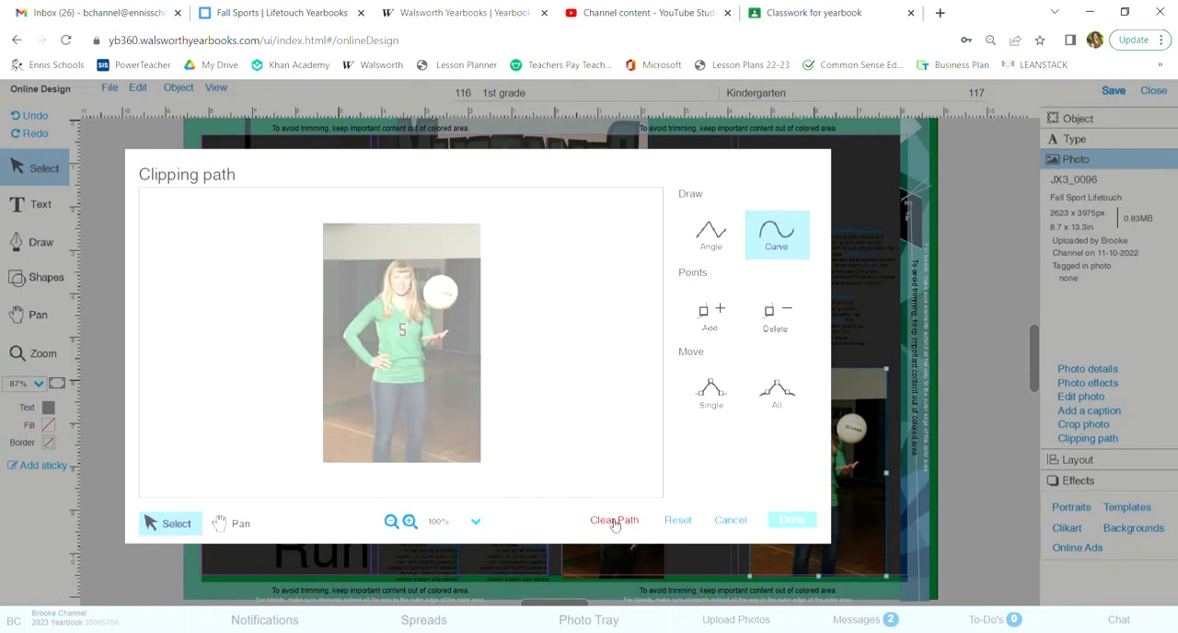
left_click(614, 520)
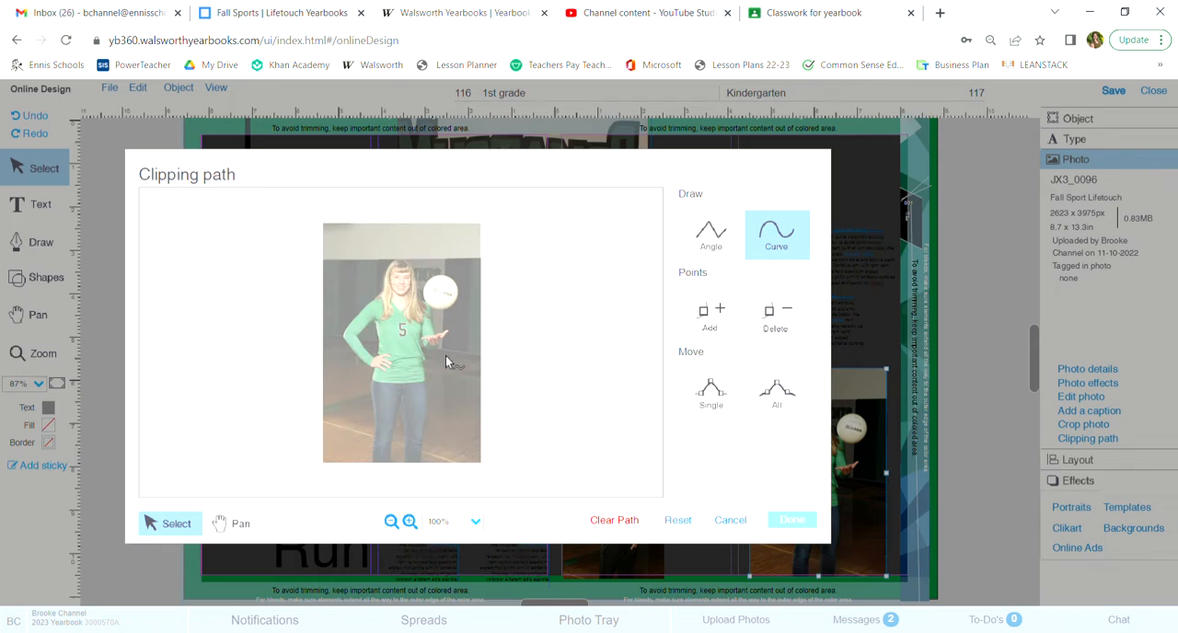
mouse_move(564, 504)
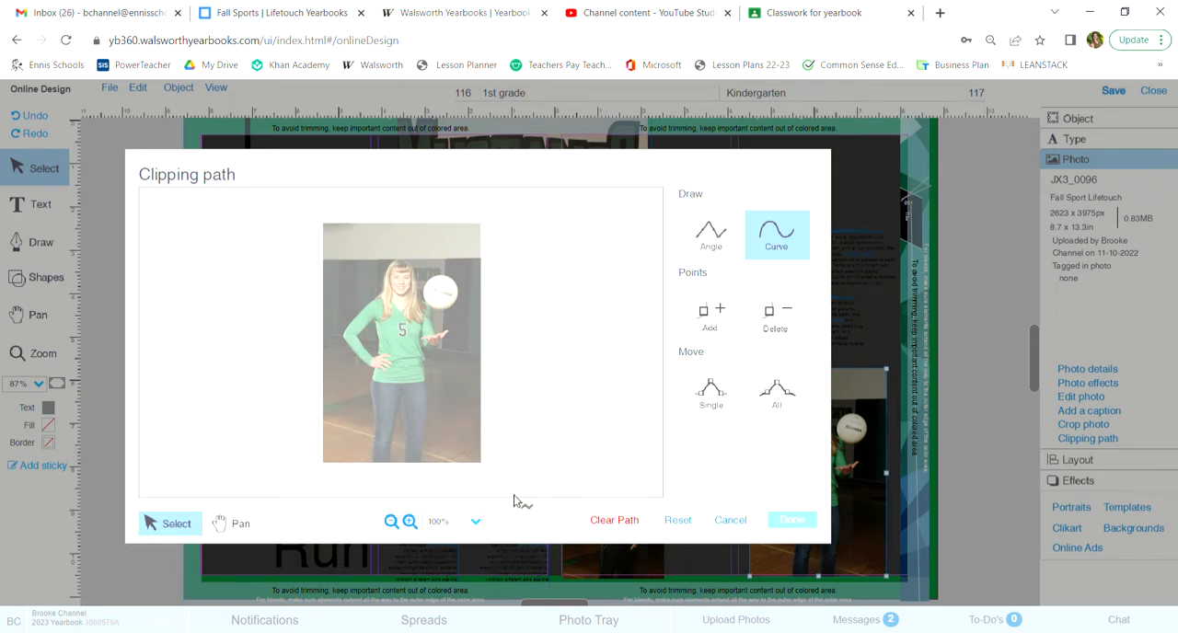
Step: Zoom the preview to about 210% and place the first curve point at her hip
left_click(409, 522)
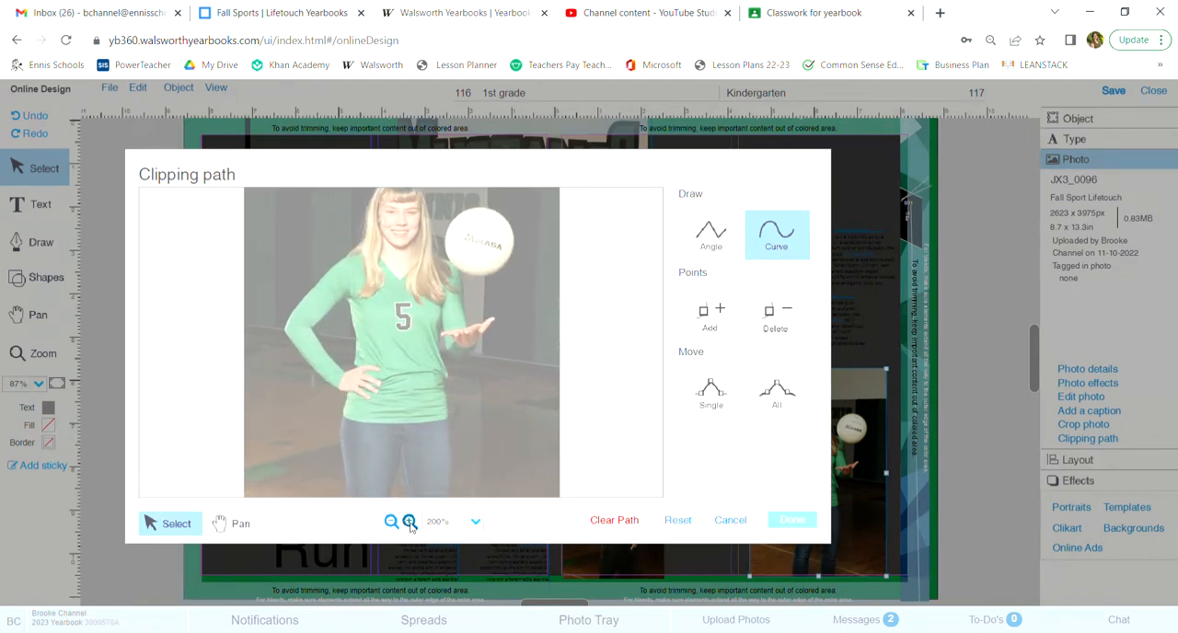
left_click(409, 522)
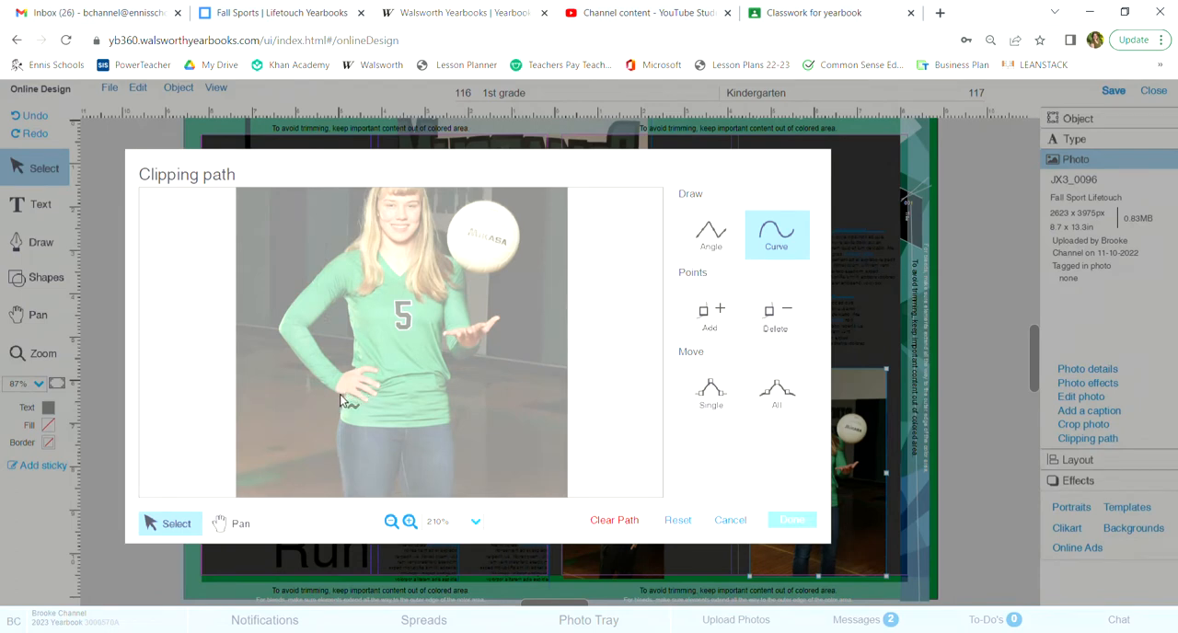
mouse_move(483, 352)
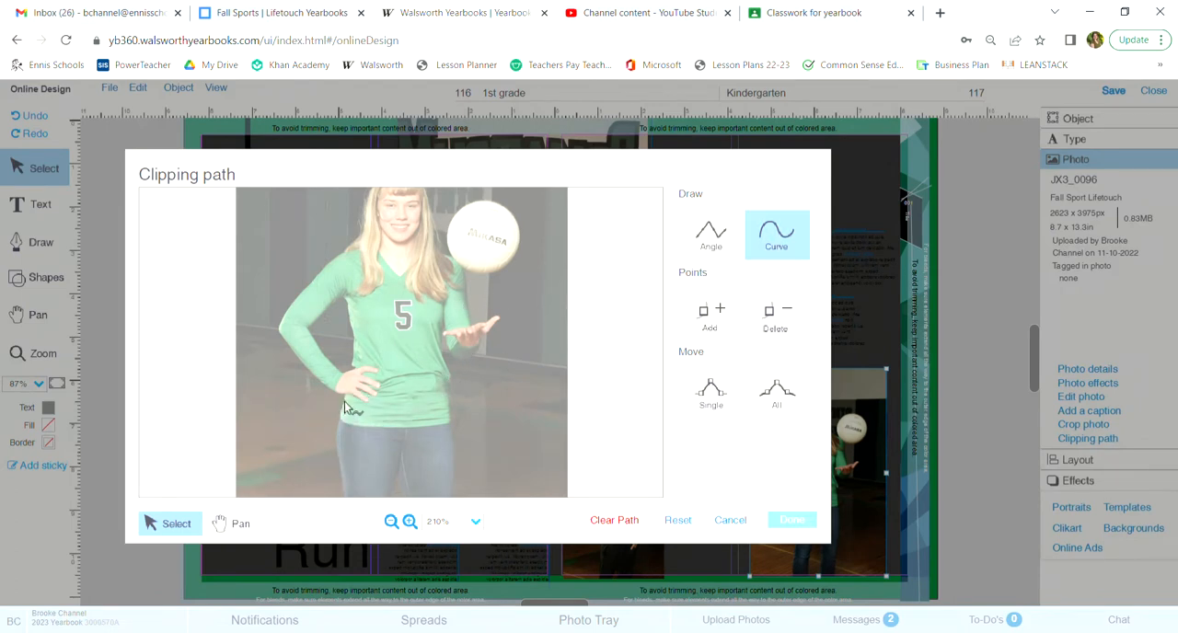
left_click(343, 395)
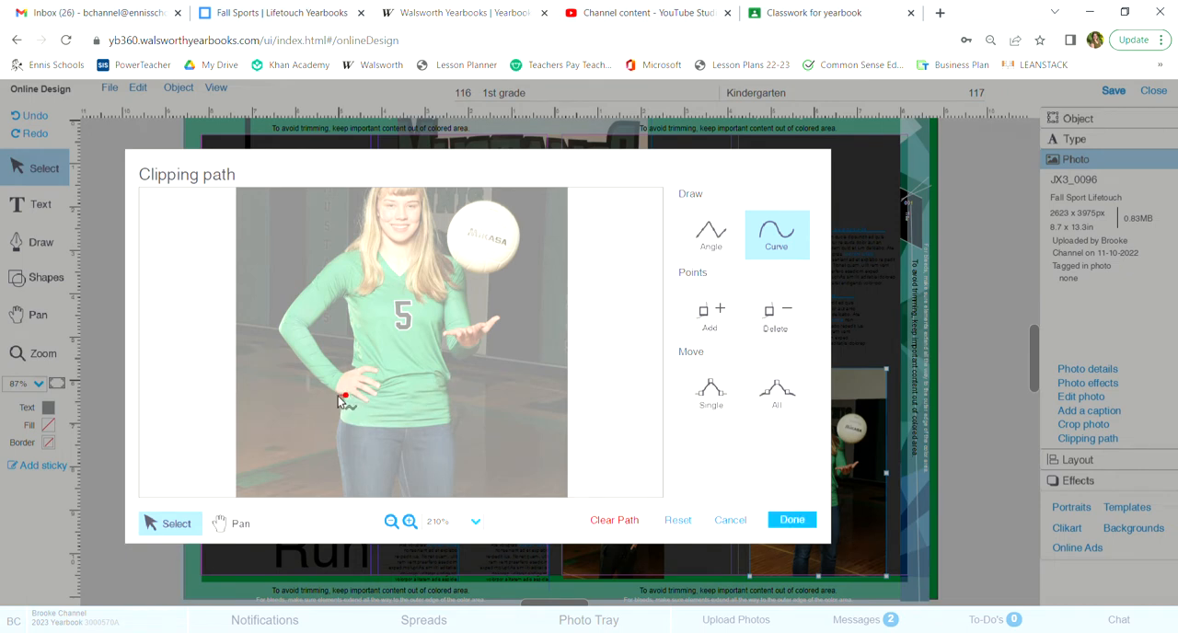
mouse_move(342, 398)
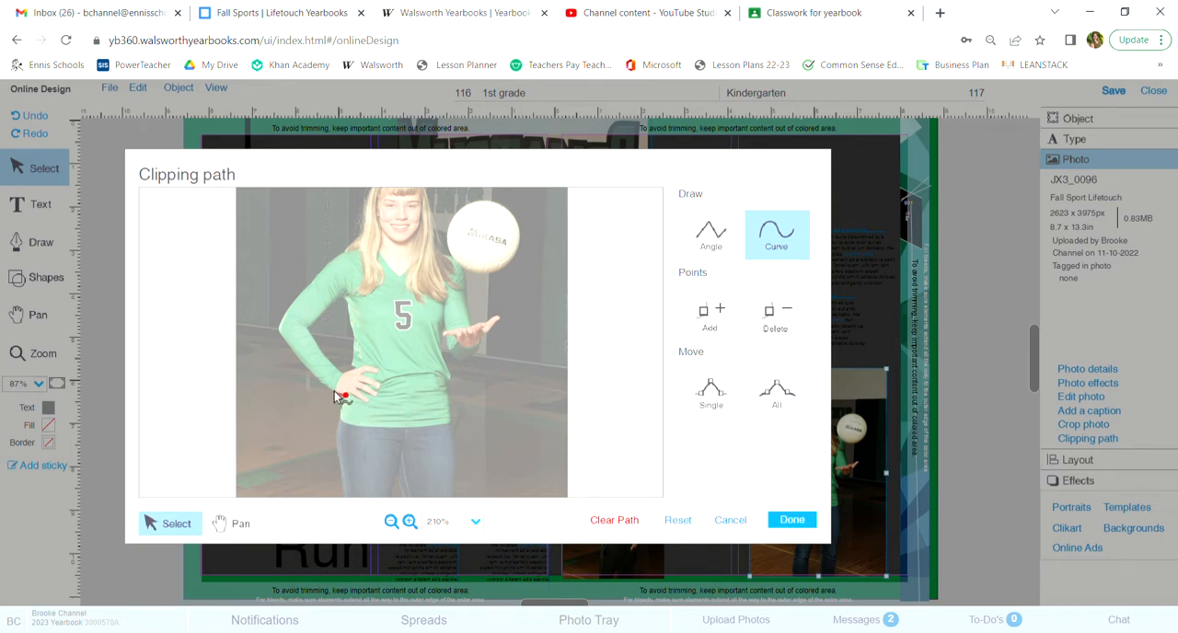
mouse_move(320, 385)
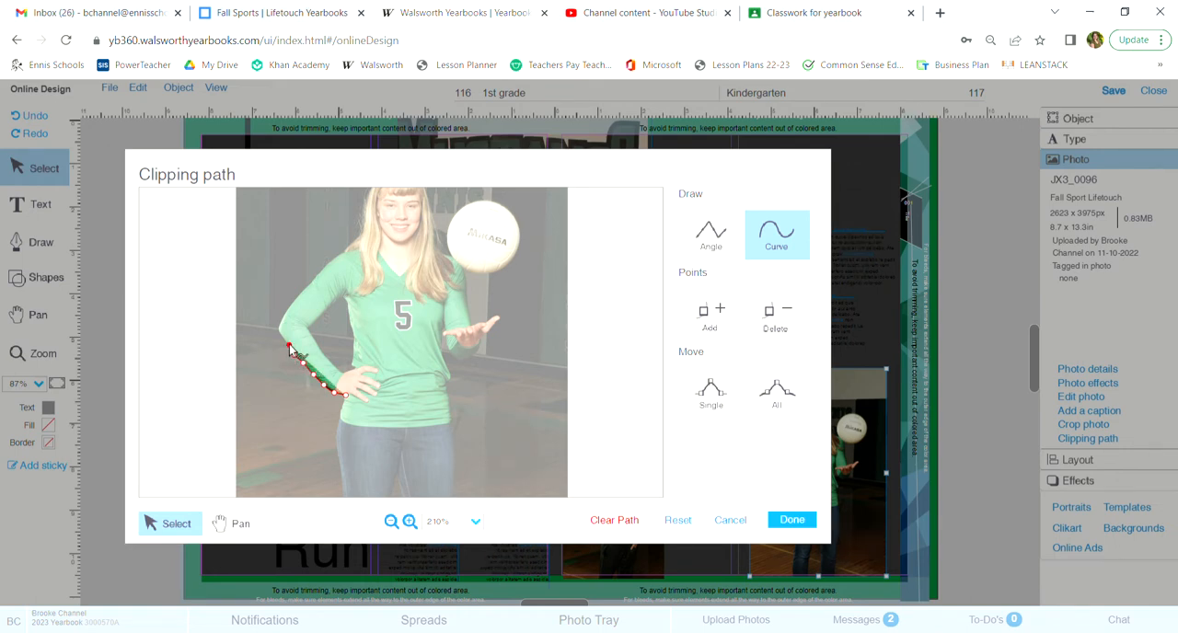
mouse_move(284, 334)
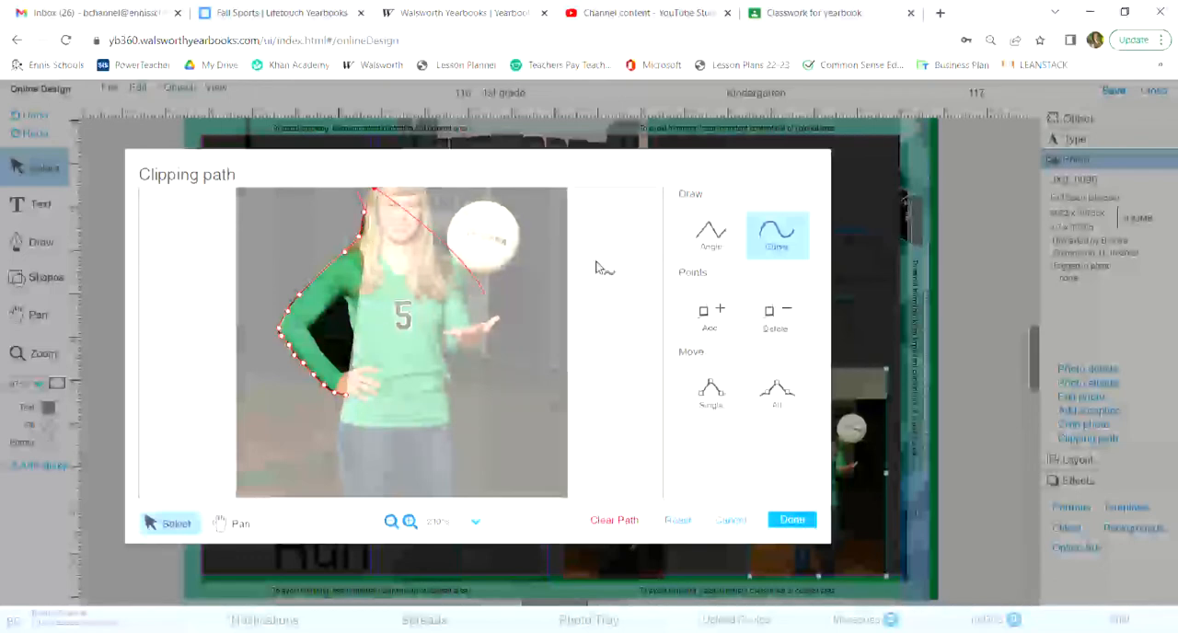
Step: Trace curve points around her hair, head, the volleyball and her raised hand
left_click(238, 522)
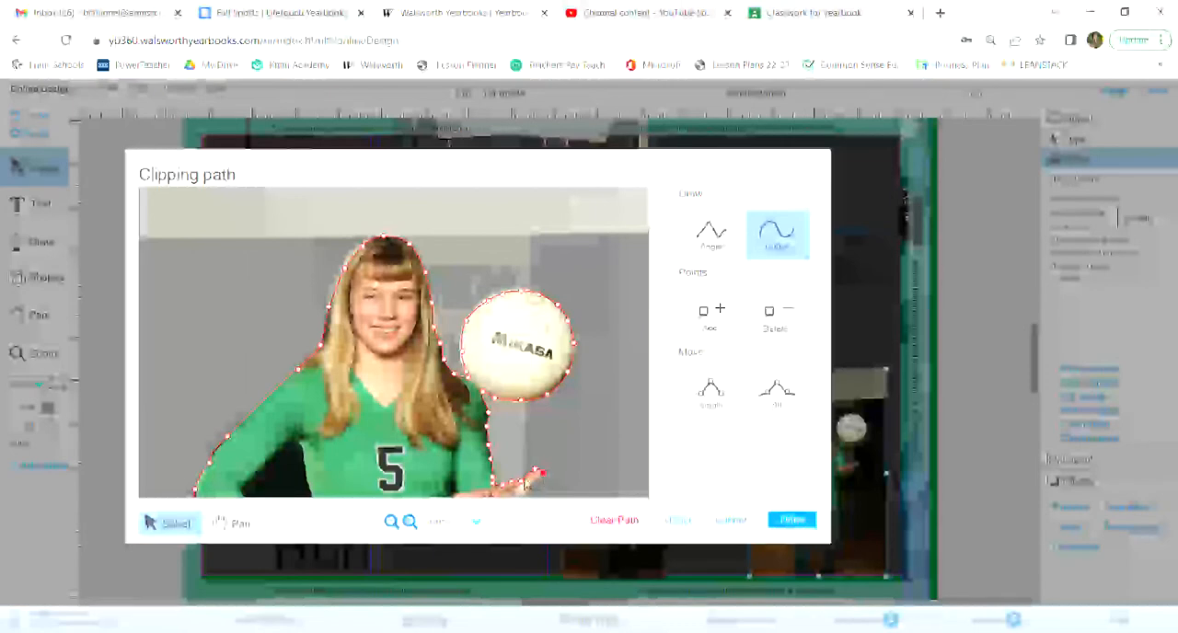
mouse_move(472, 412)
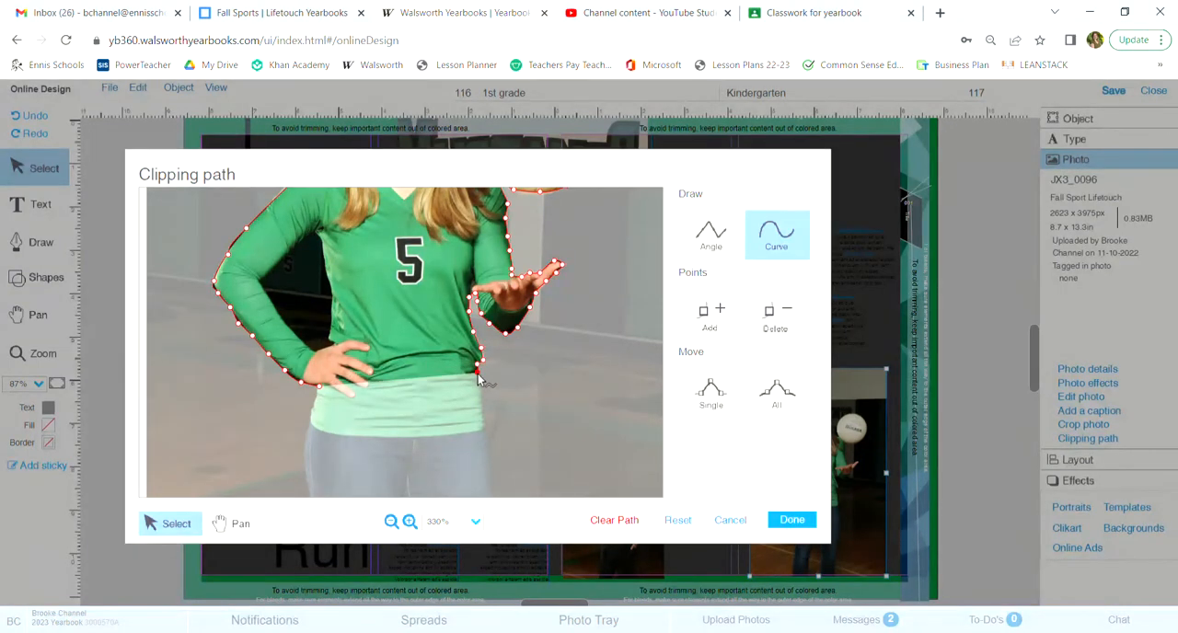
Step: Trace down around both jeans-clad legs and reshape the points at her left hip
left_click_drag(473, 372, 483, 405)
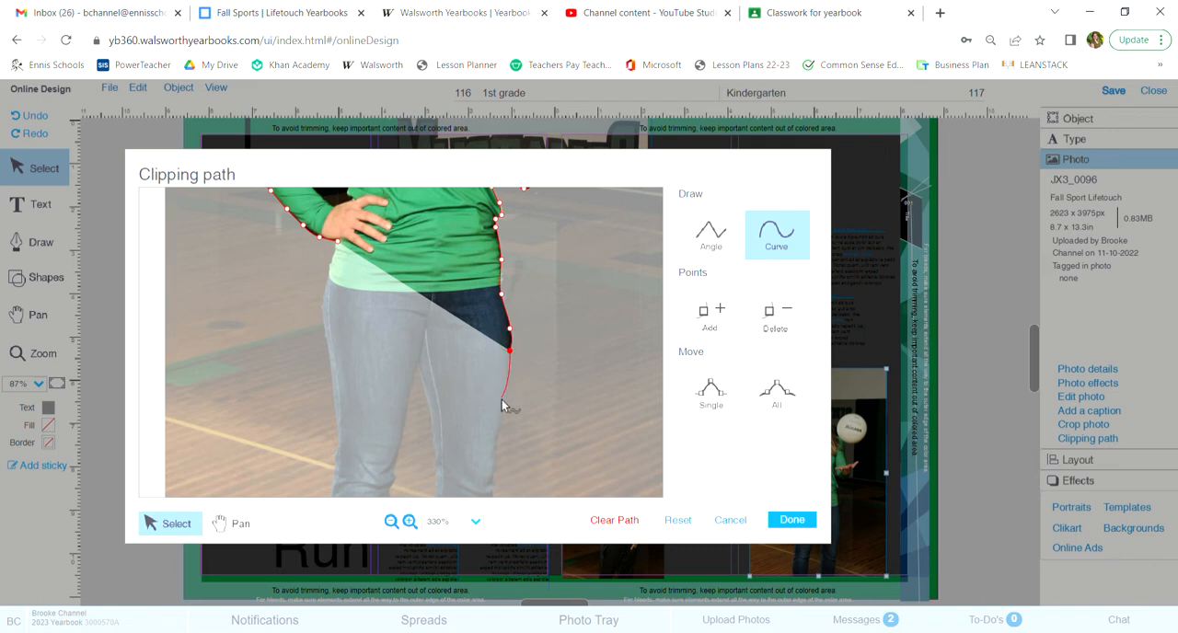
left_click_drag(508, 349, 503, 400)
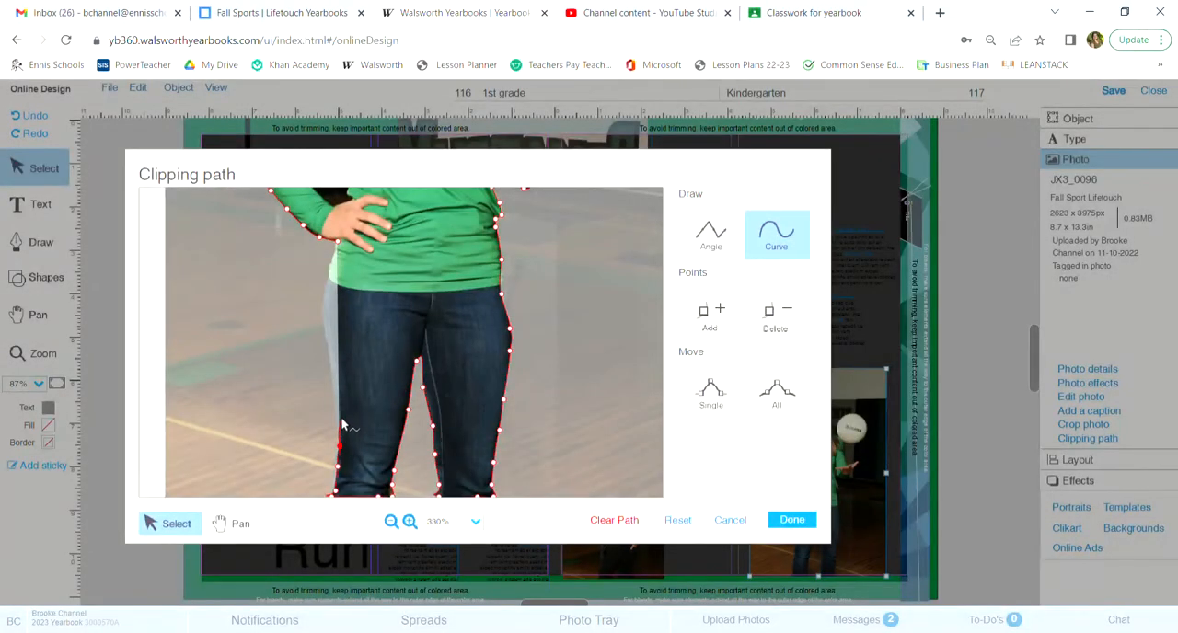
left_click_drag(340, 446, 340, 418)
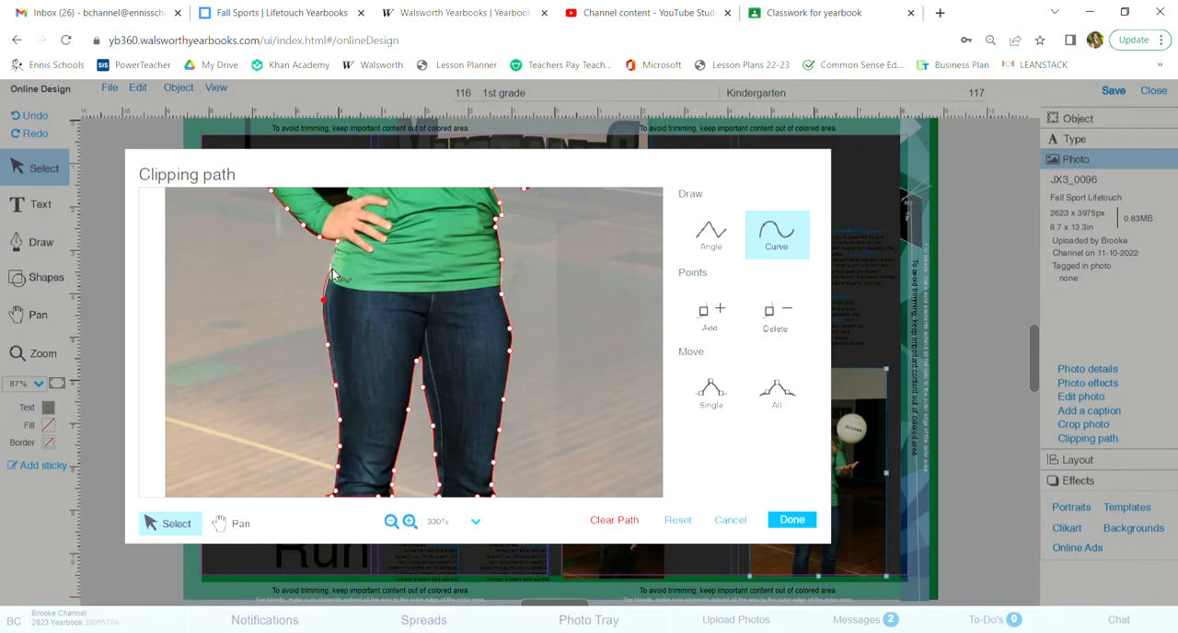
left_click_drag(322, 302, 334, 259)
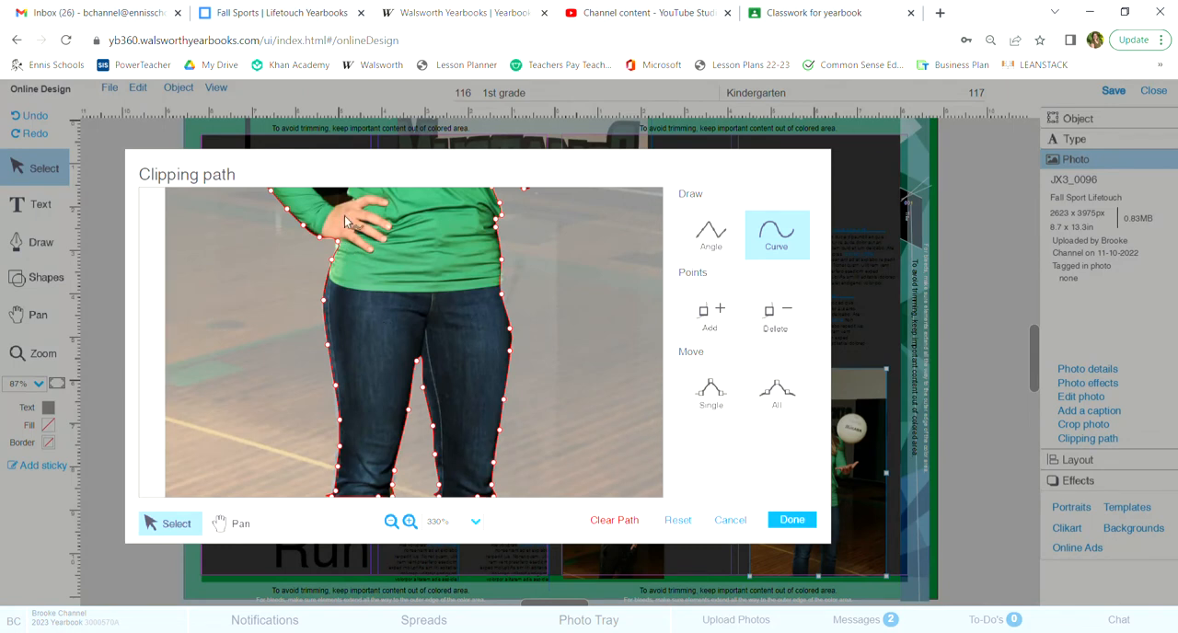
mouse_move(388, 273)
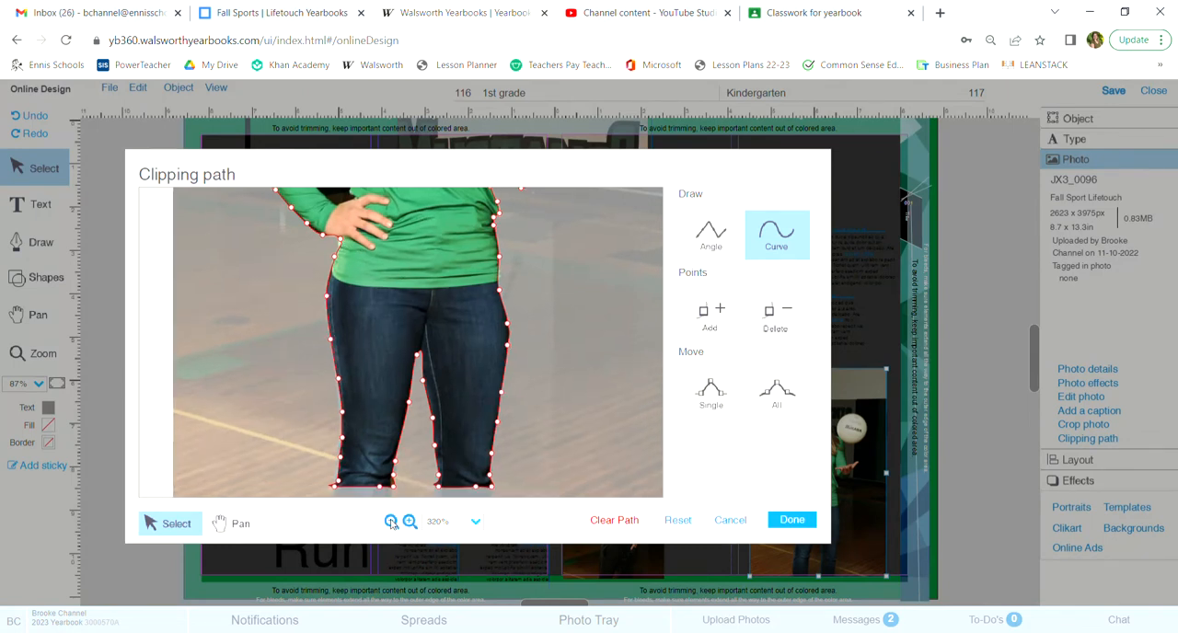
Step: Zoom out to review the completed outline around her whole figure
left_click(391, 521)
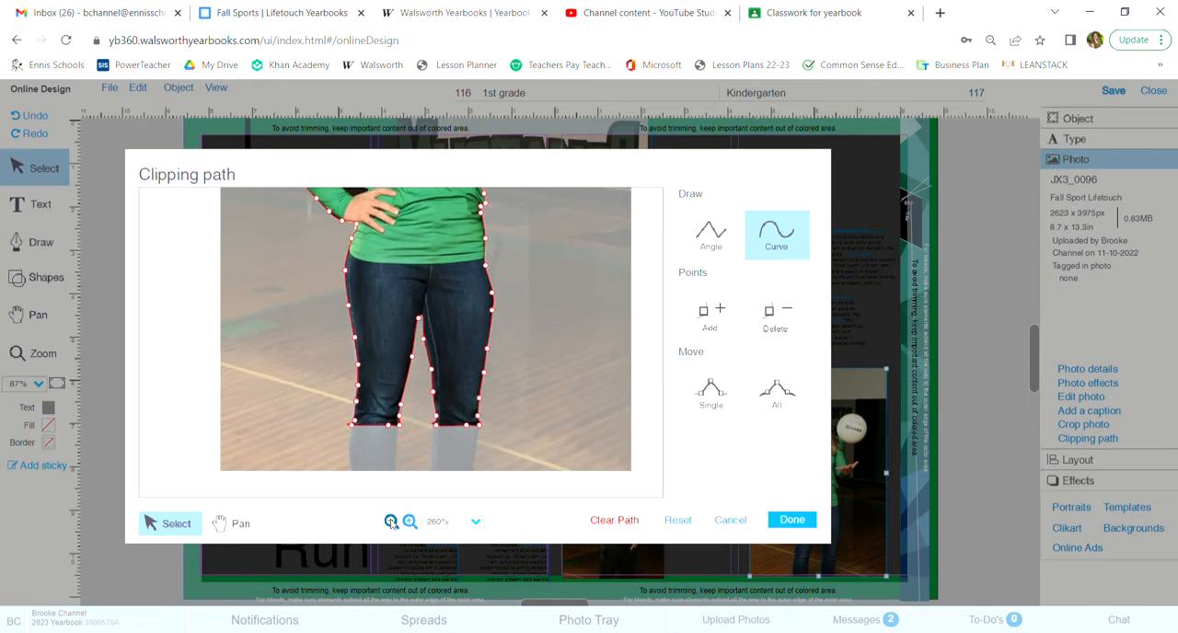
left_click(390, 522)
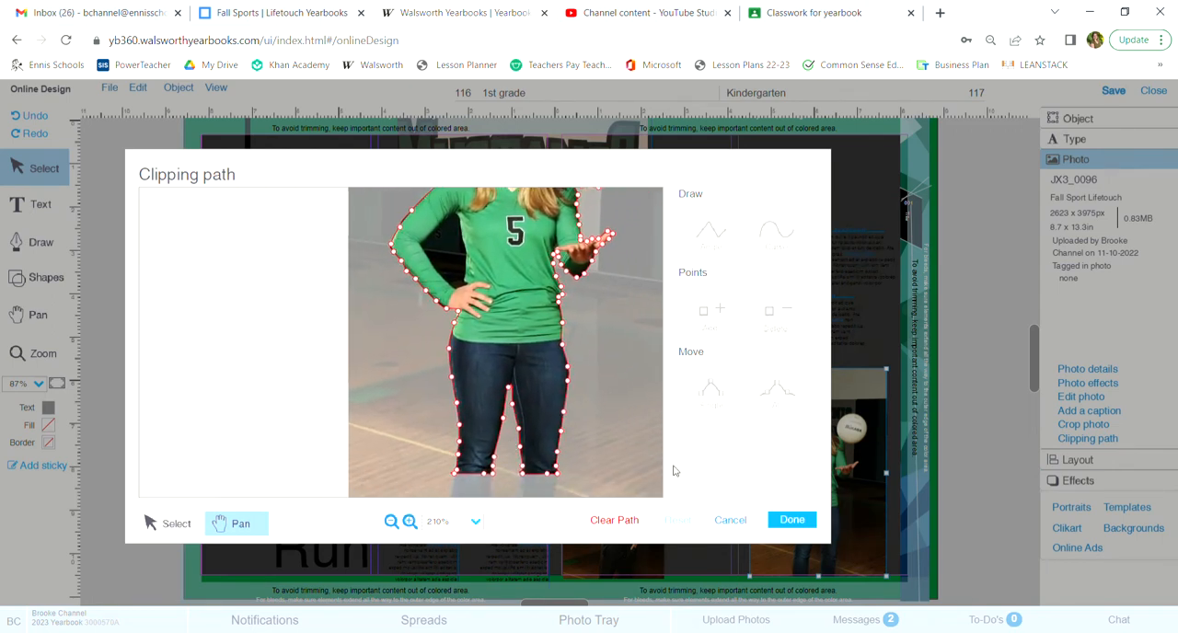
left_click(791, 518)
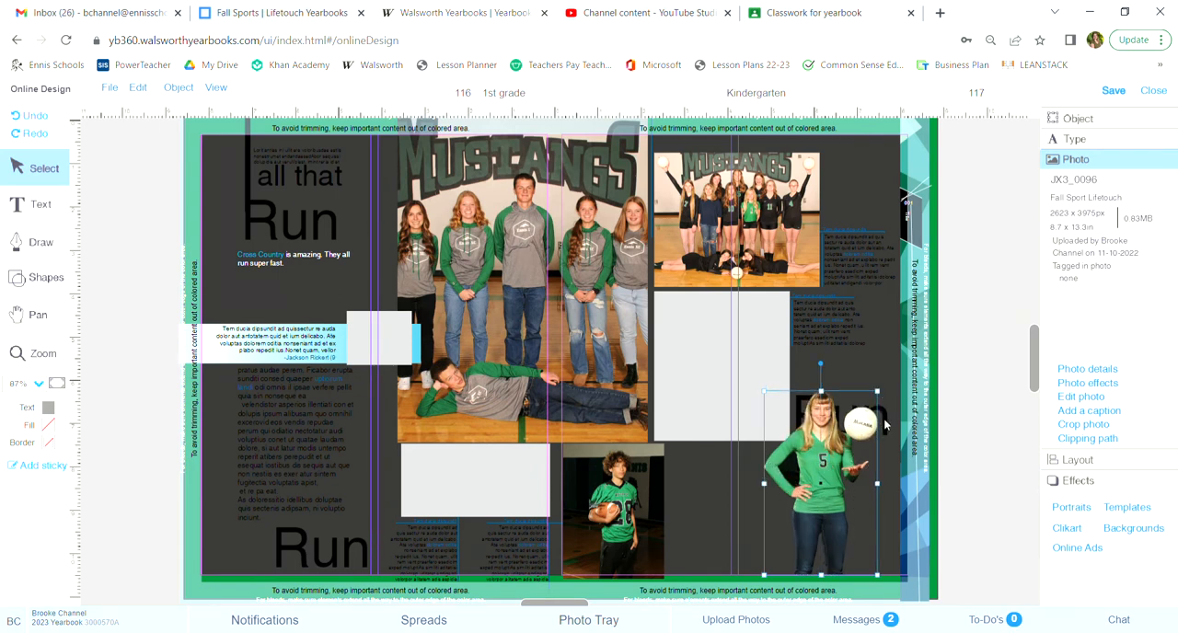
mouse_move(886, 420)
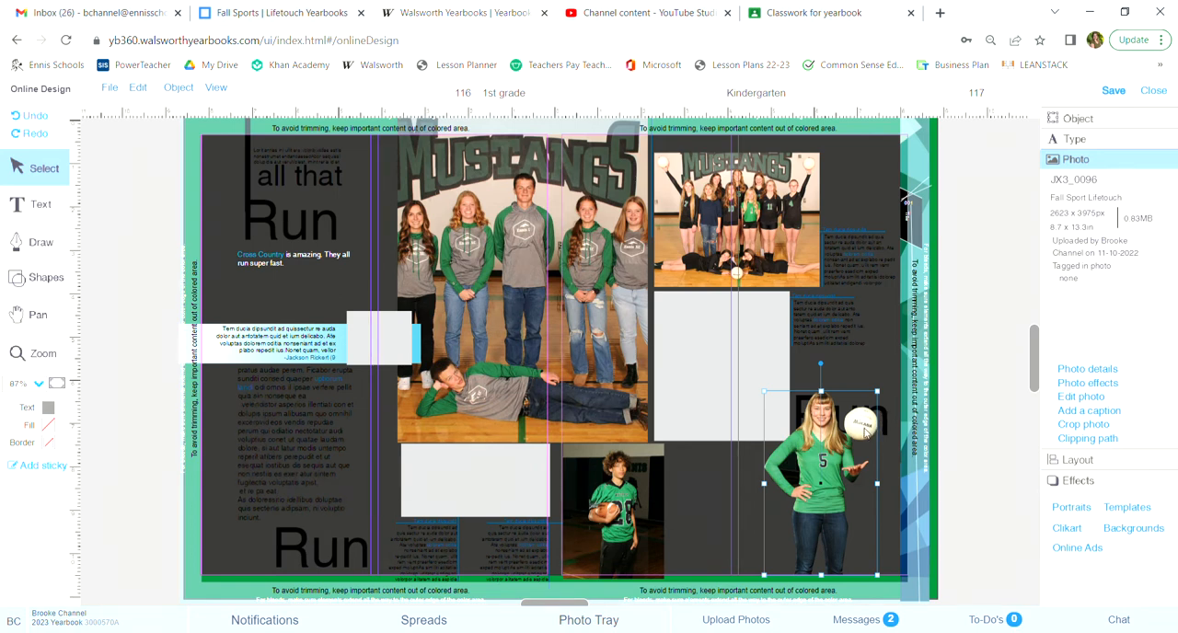
mouse_move(844, 523)
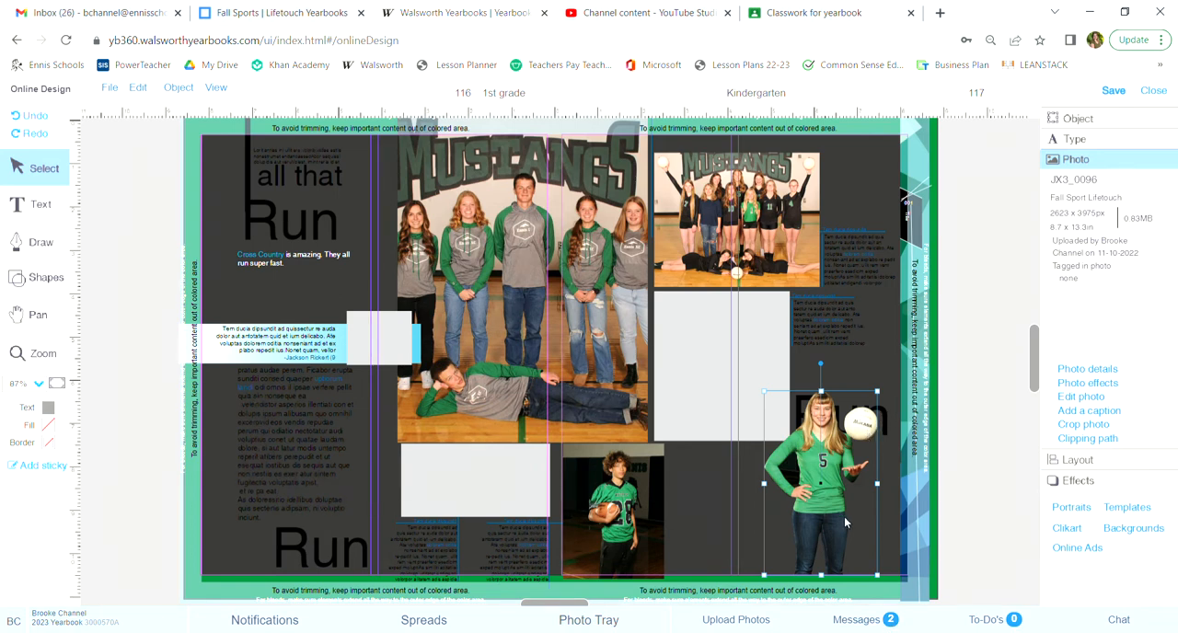
Step: Reopen Clipping path and zoom in on the player's head and the ball
left_click(1087, 438)
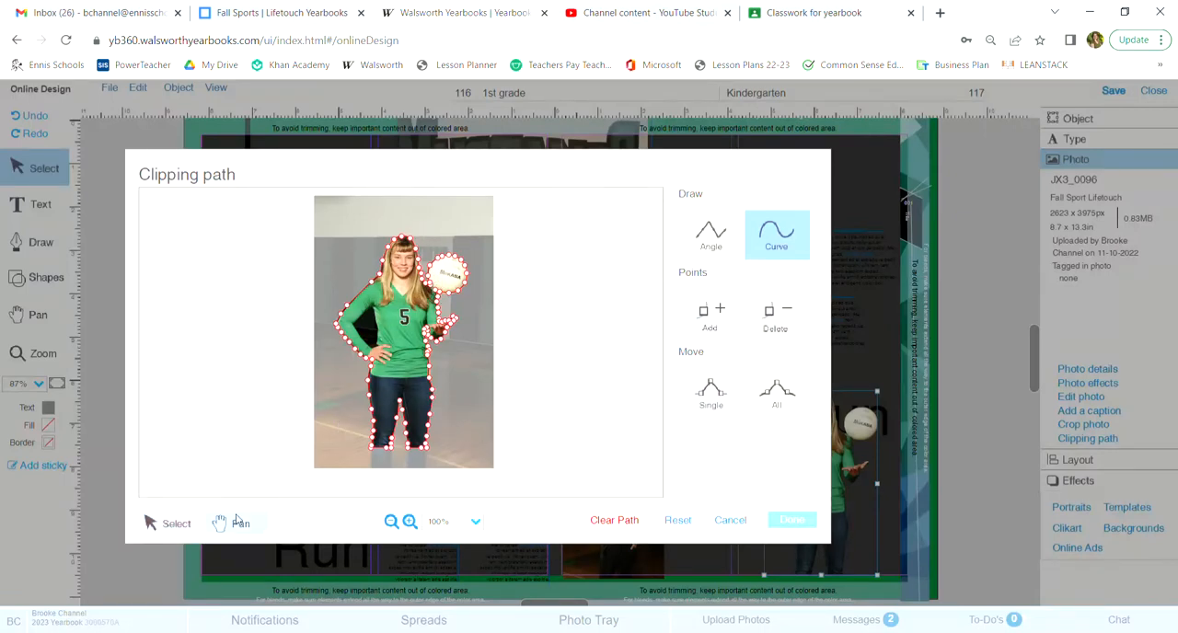
left_click(237, 522)
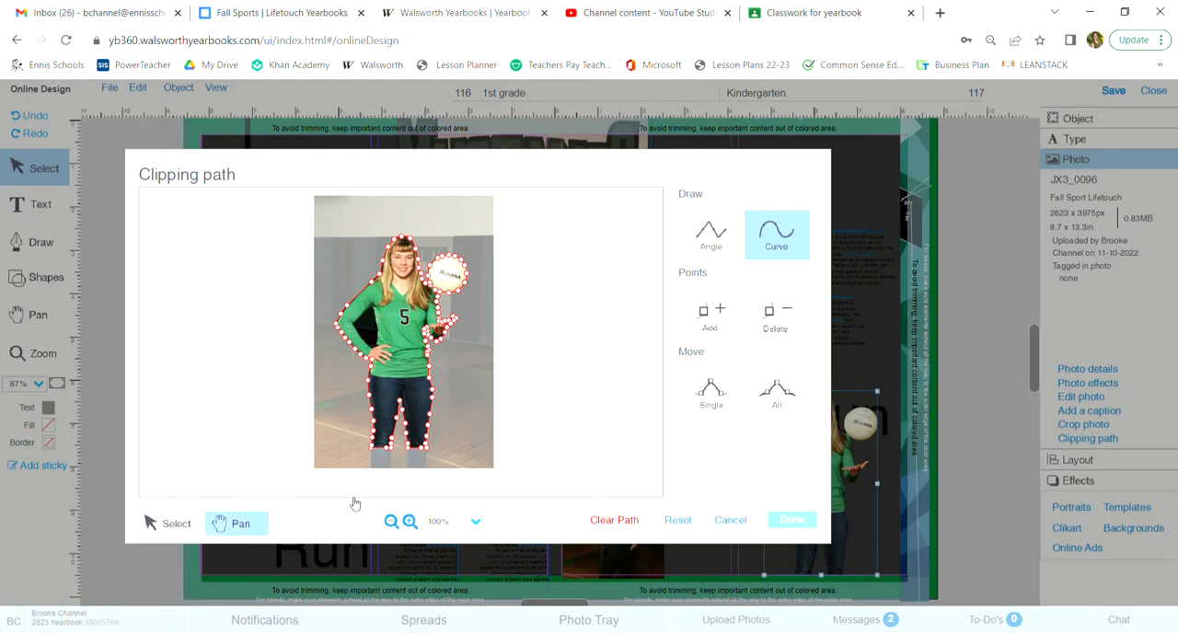
left_click(409, 522)
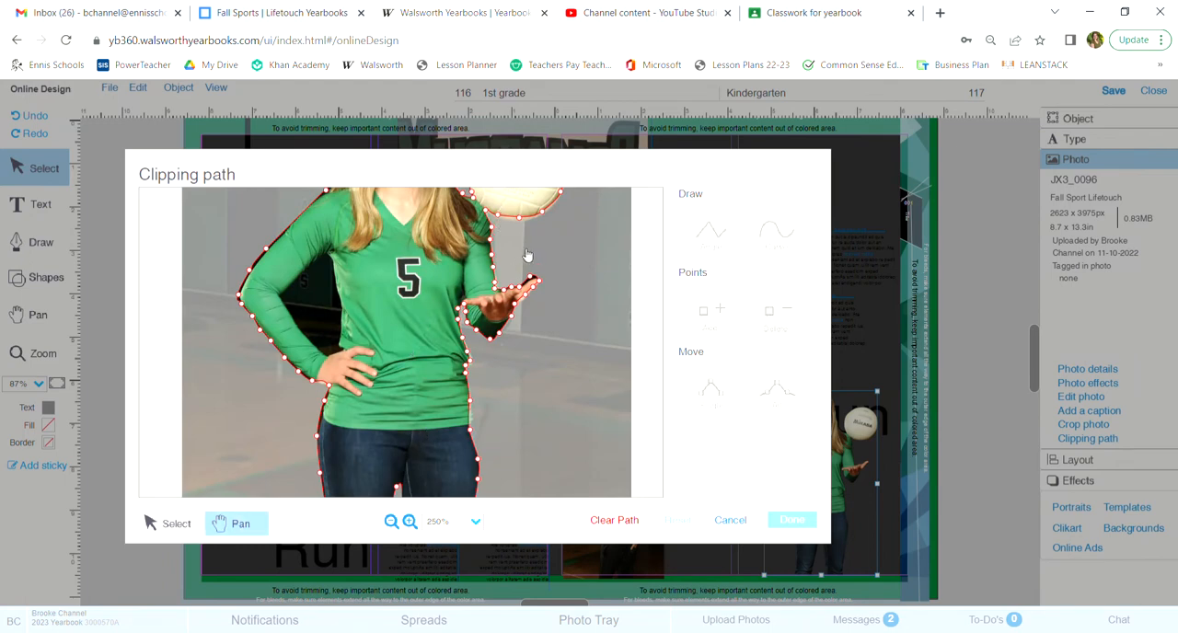
left_click(409, 521)
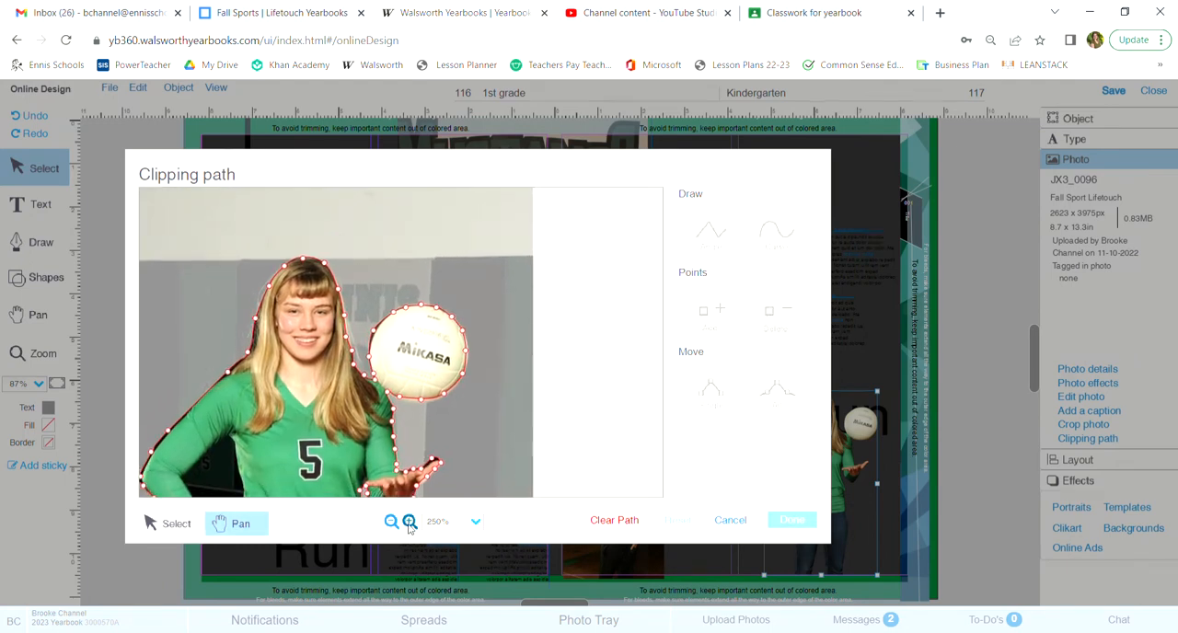
left_click(411, 521)
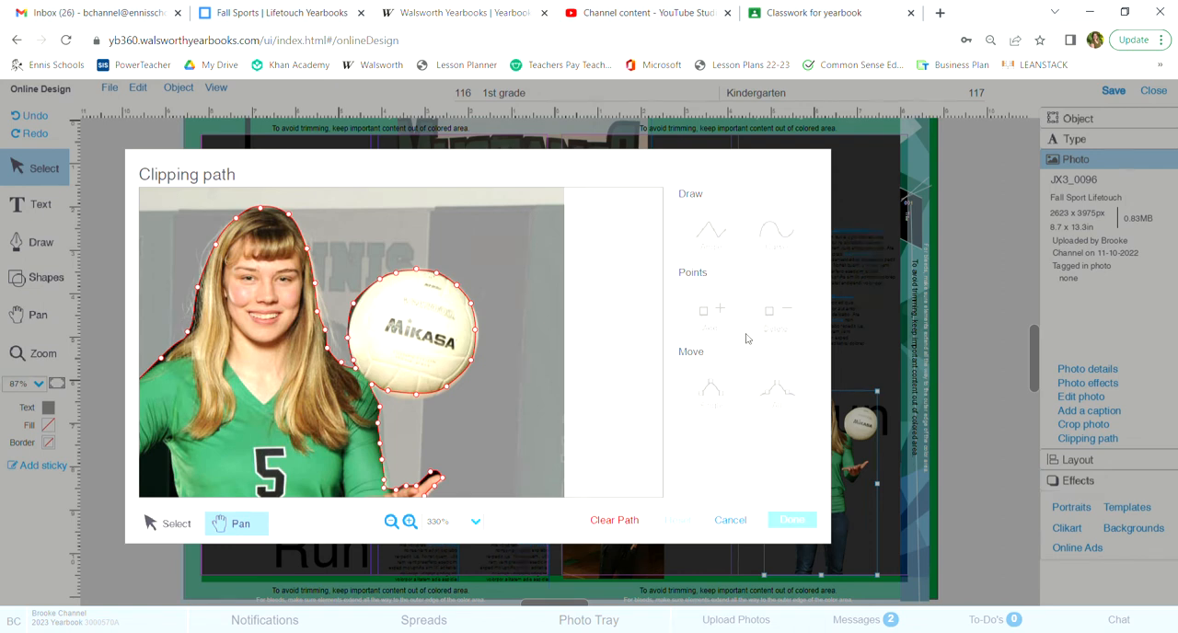
Step: Delete the outline points around the volleyball, leaving only hair and shoulder traced
left_click(776, 234)
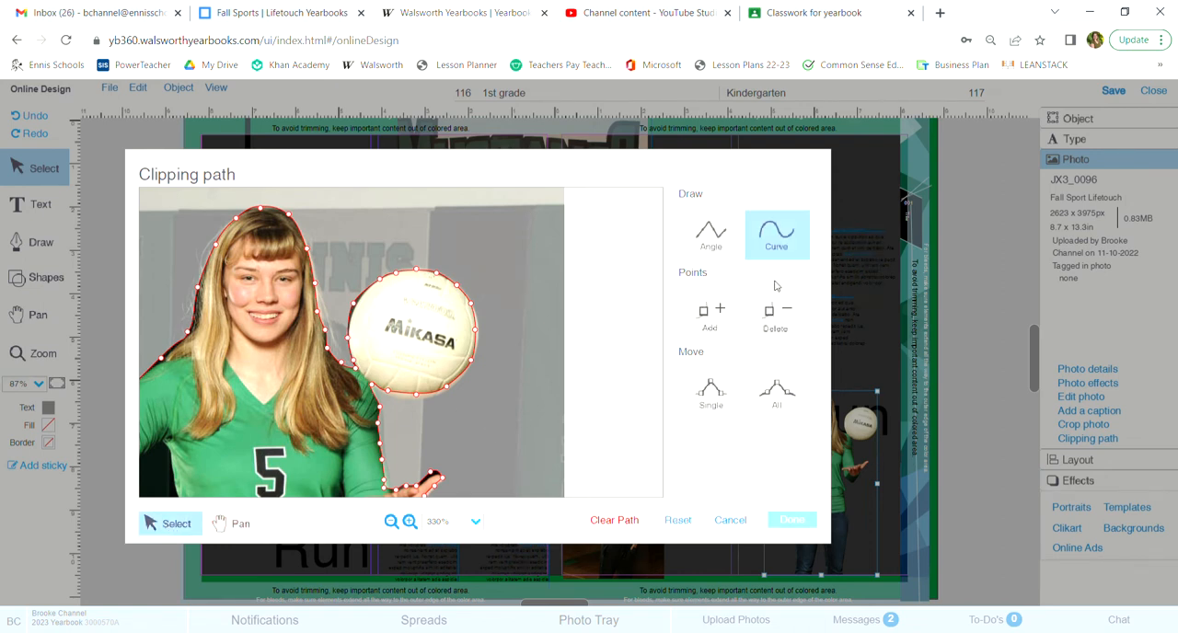
left_click(775, 315)
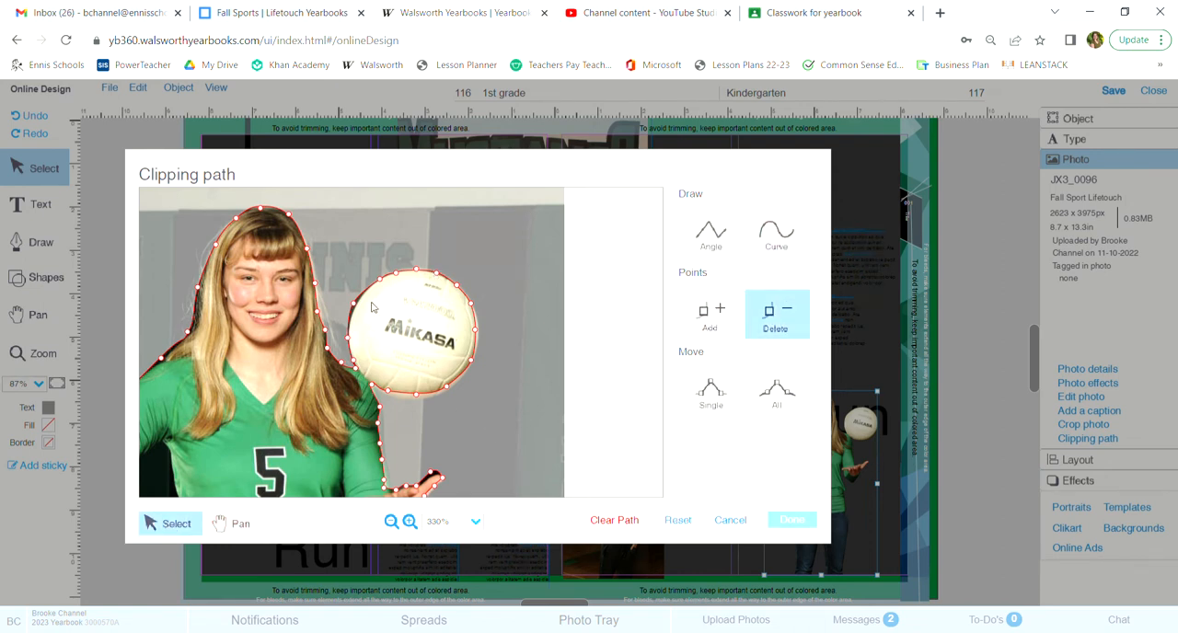
left_click(775, 316)
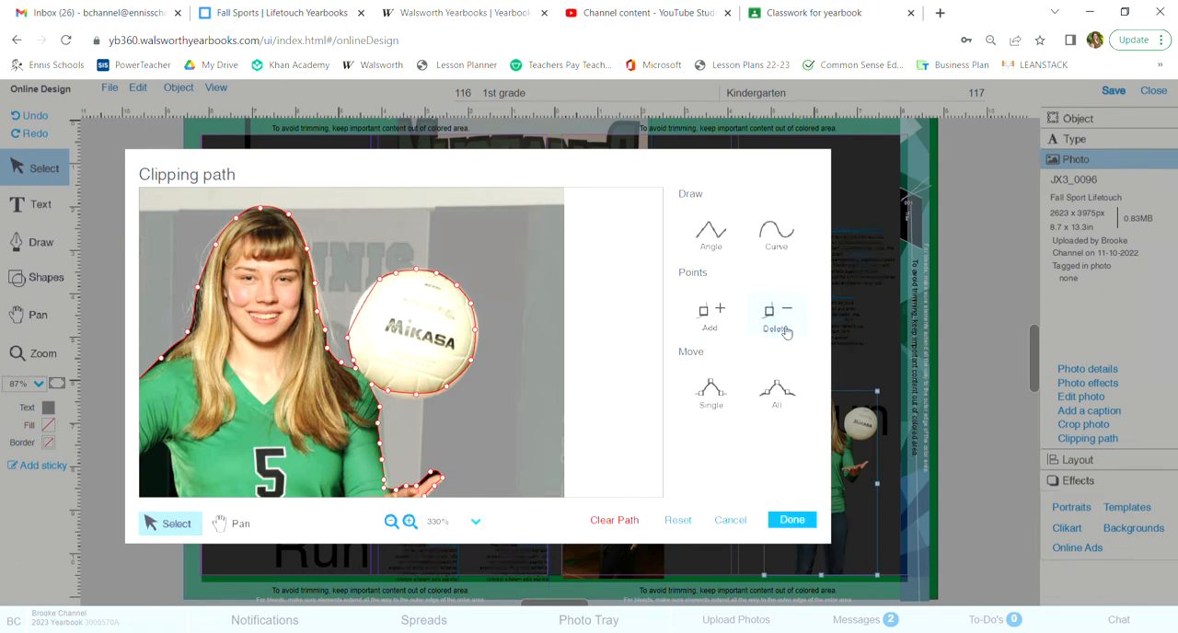
left_click(777, 315)
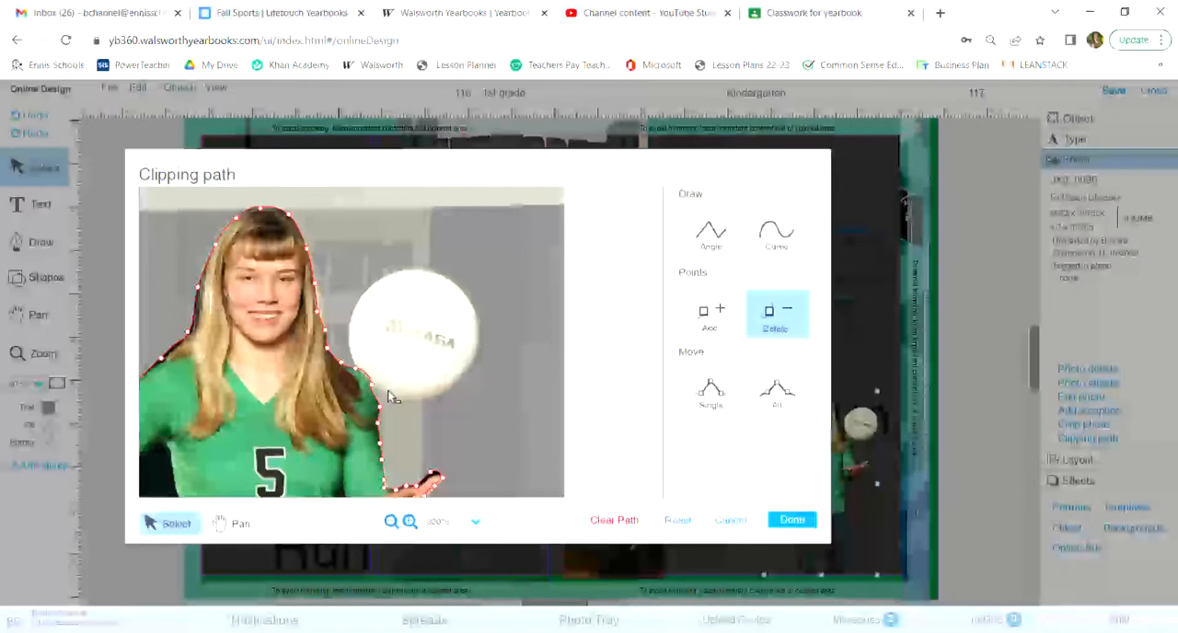
mouse_move(722, 367)
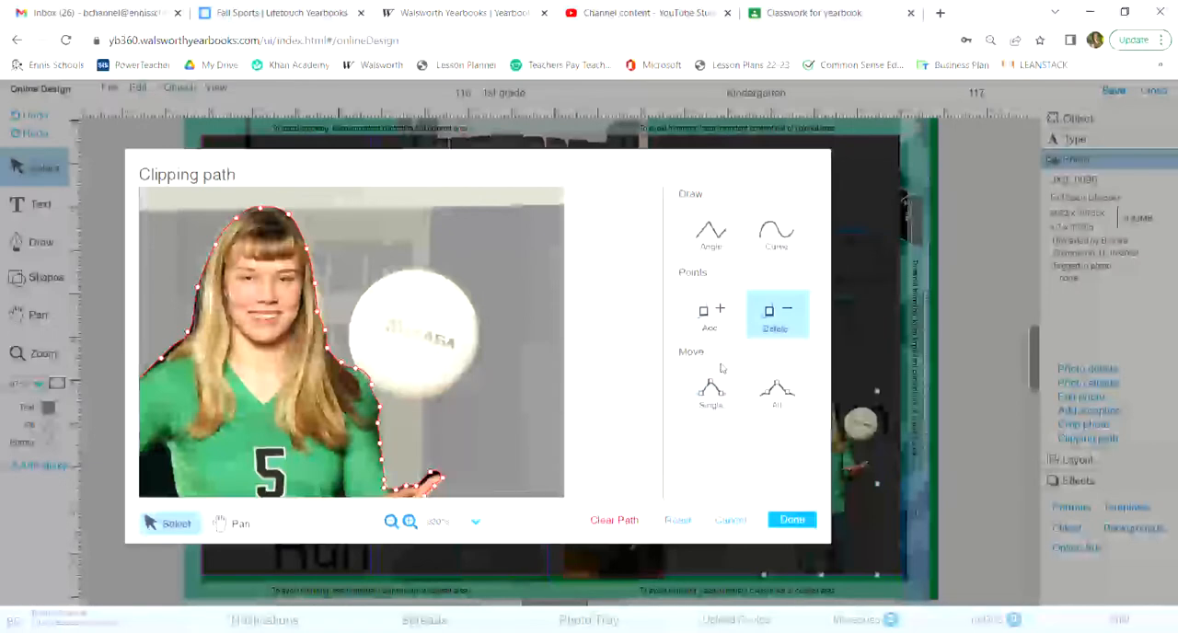
Step: Adjust the path points around her hand and apply the body-only cutout with Done
left_click(711, 391)
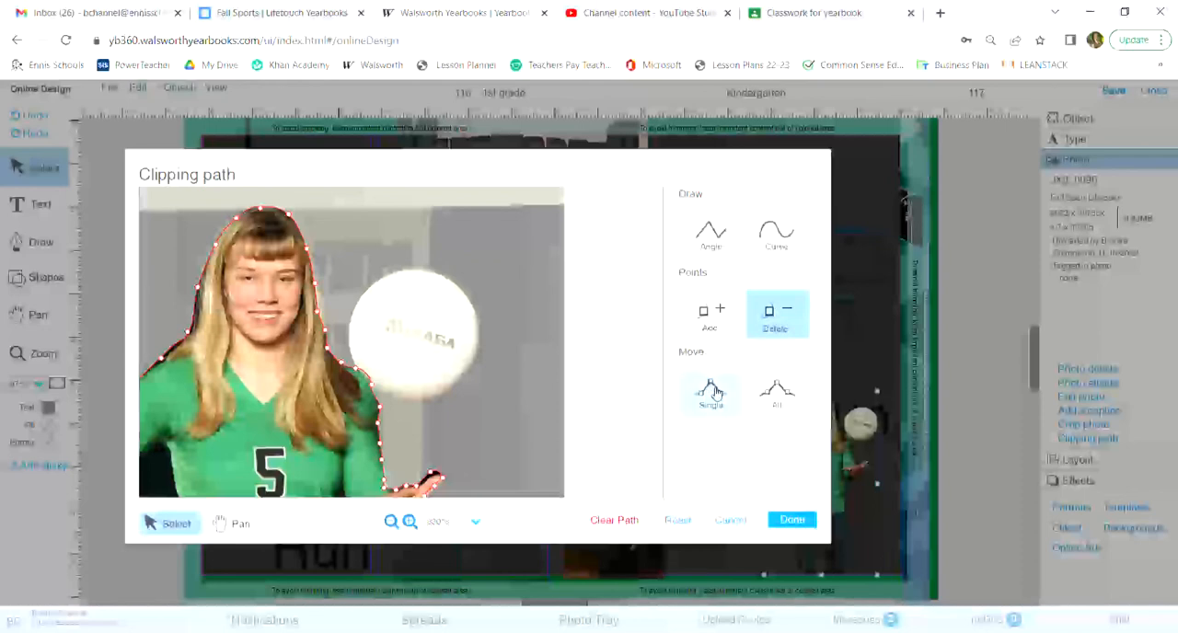
left_click(710, 391)
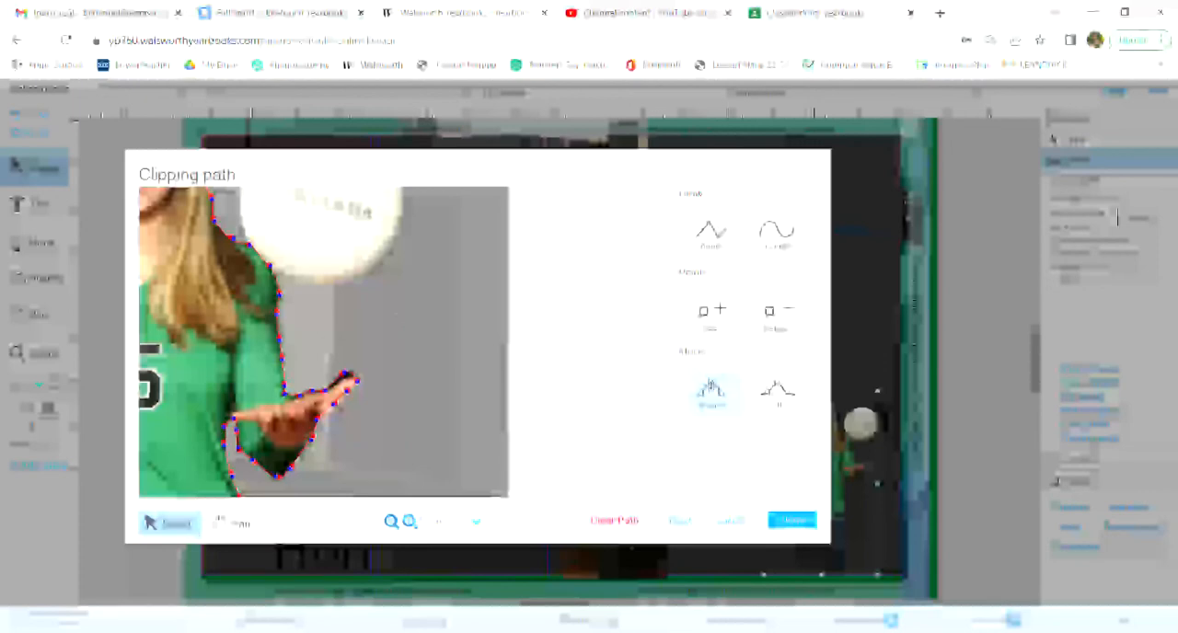
left_click(710, 391)
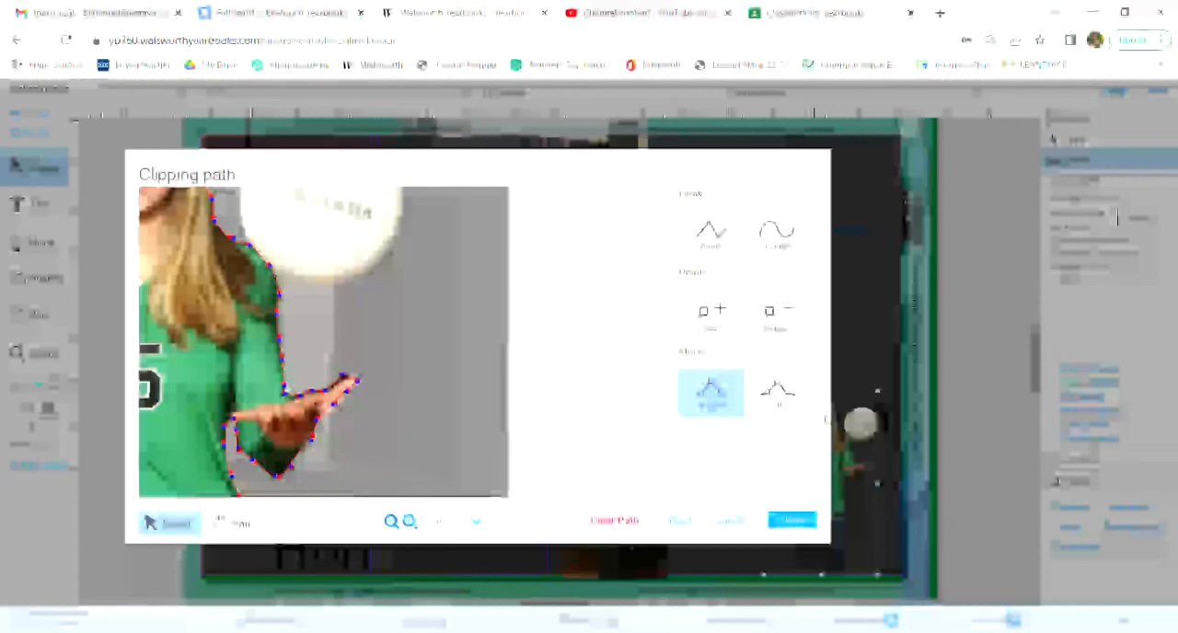
left_click(777, 393)
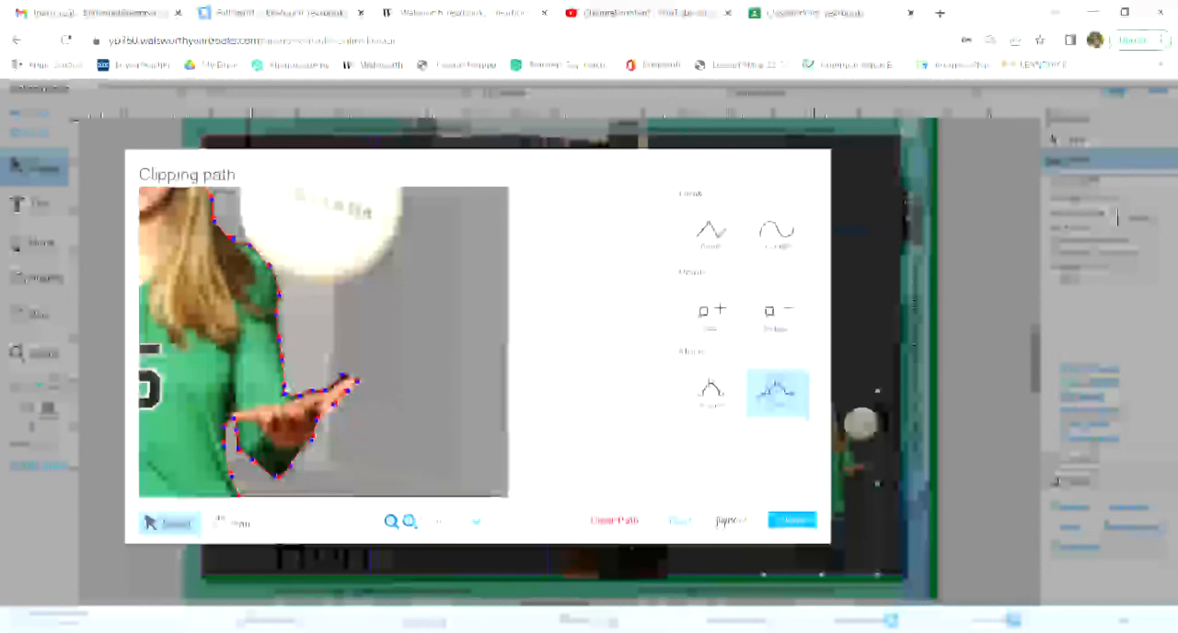
left_click(791, 520)
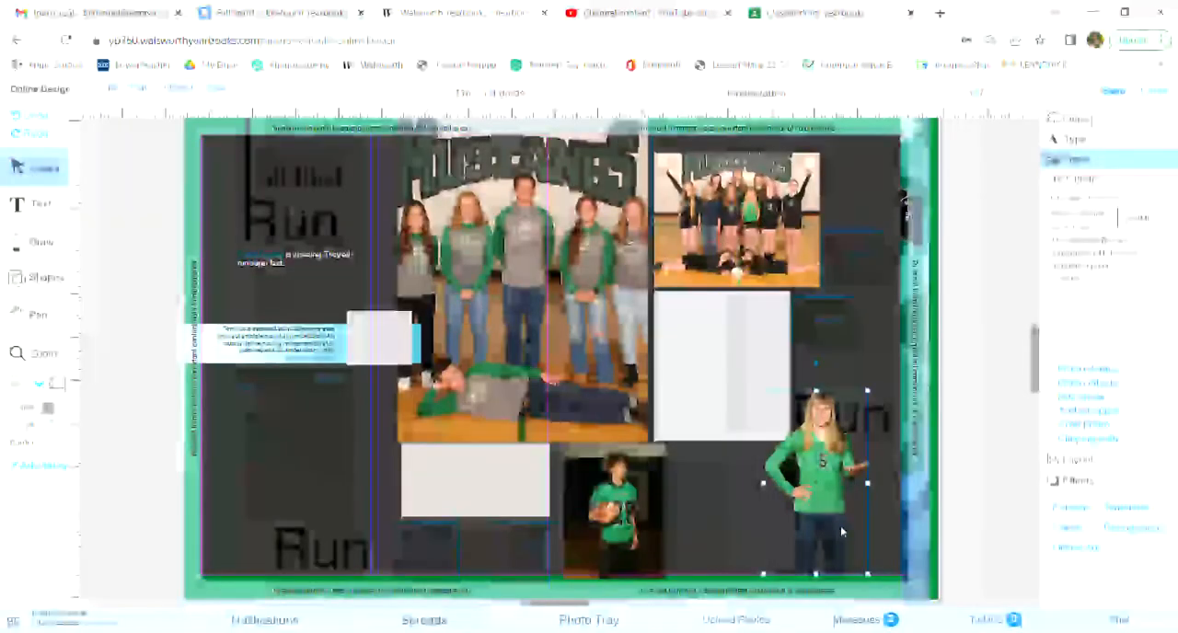
mouse_move(848, 546)
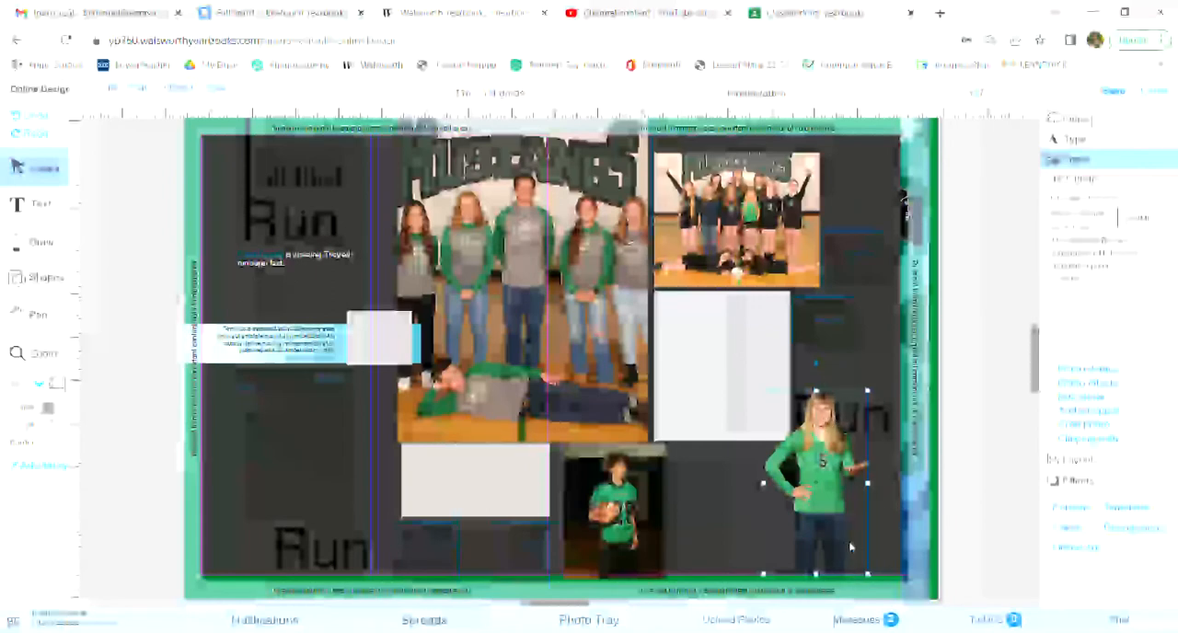
mouse_move(841, 513)
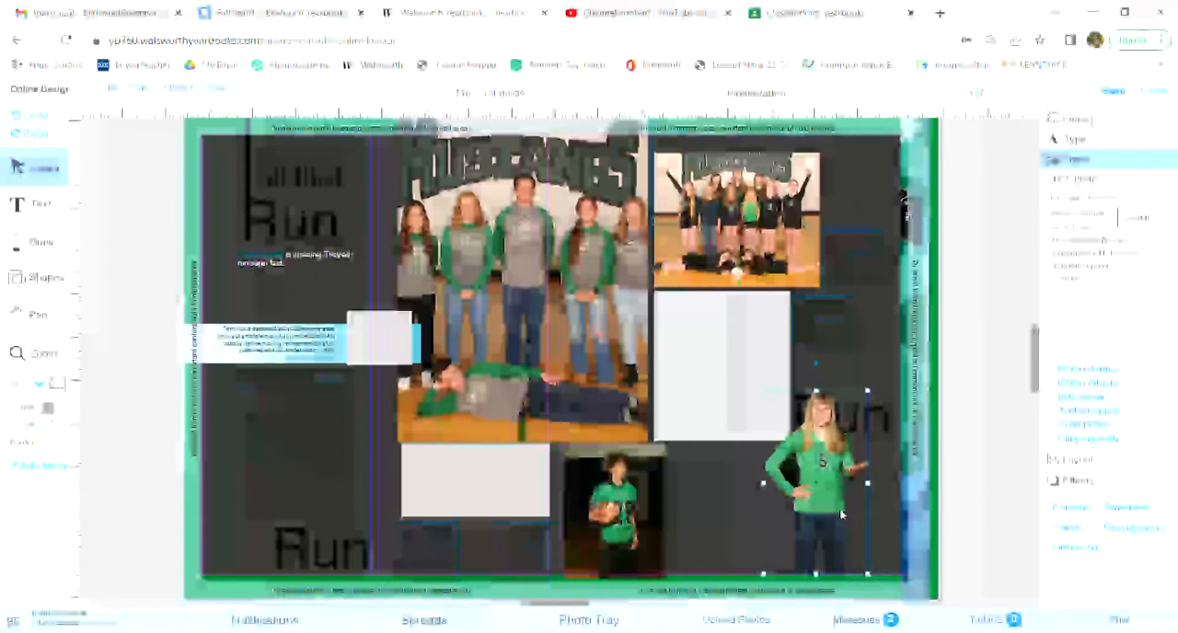
mouse_move(646, 493)
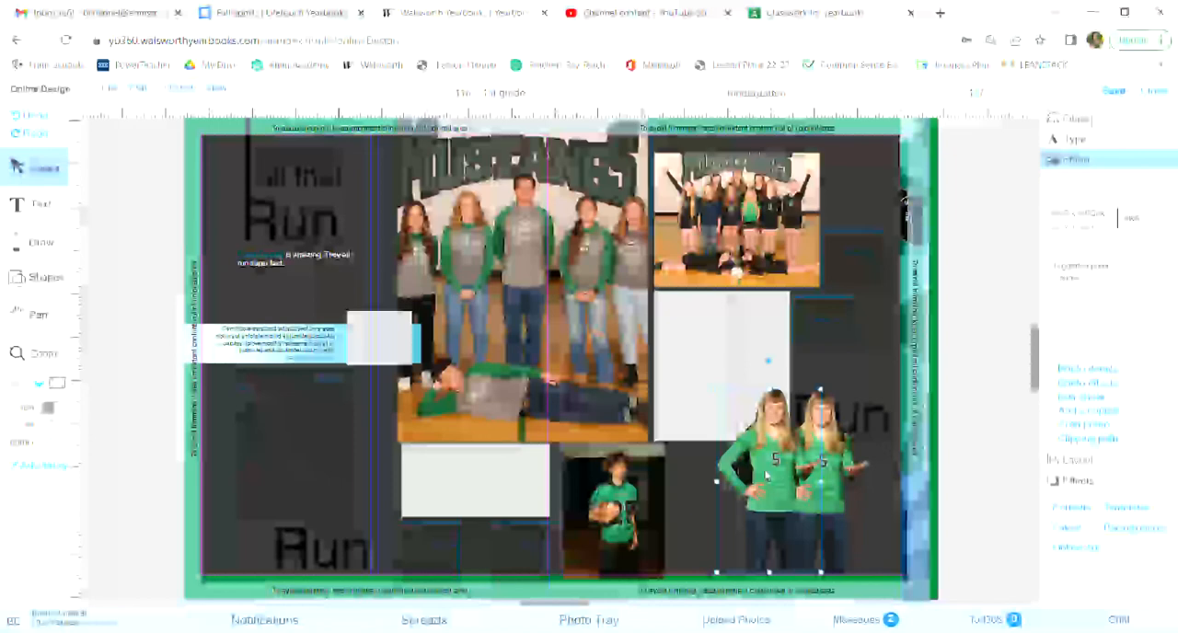
Step: Right-click the duplicated player photo to reach its Clipping path option
right_click(782, 473)
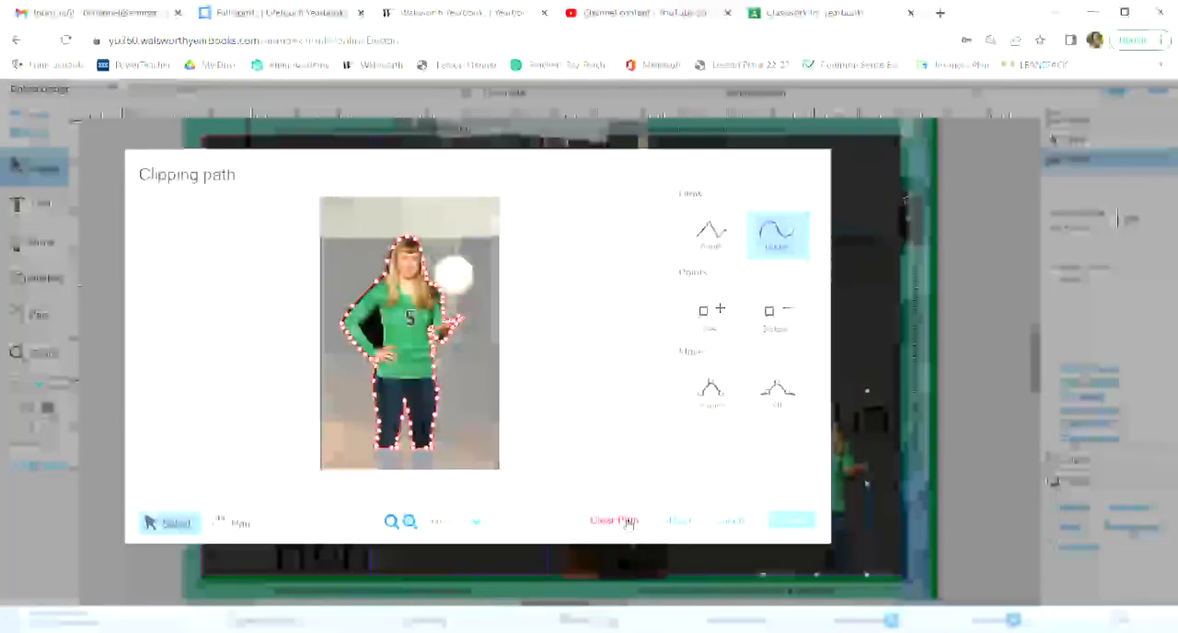
Step: Clear the copy's old clipping path and trace a curved outline around the volleyball
left_click(613, 521)
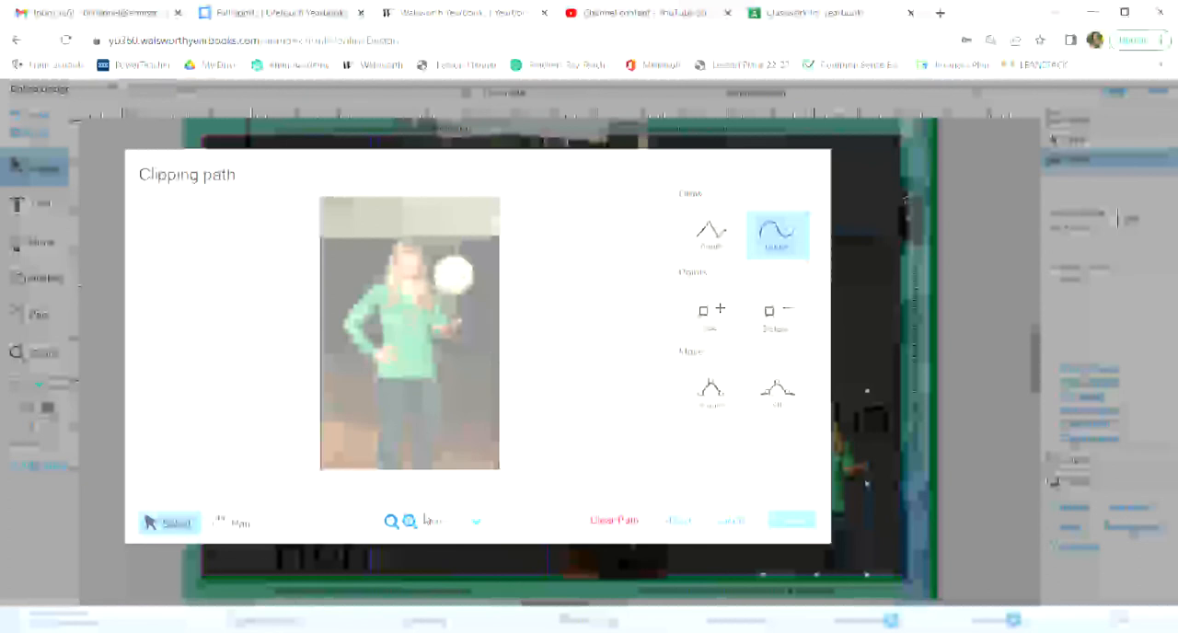
left_click(408, 522)
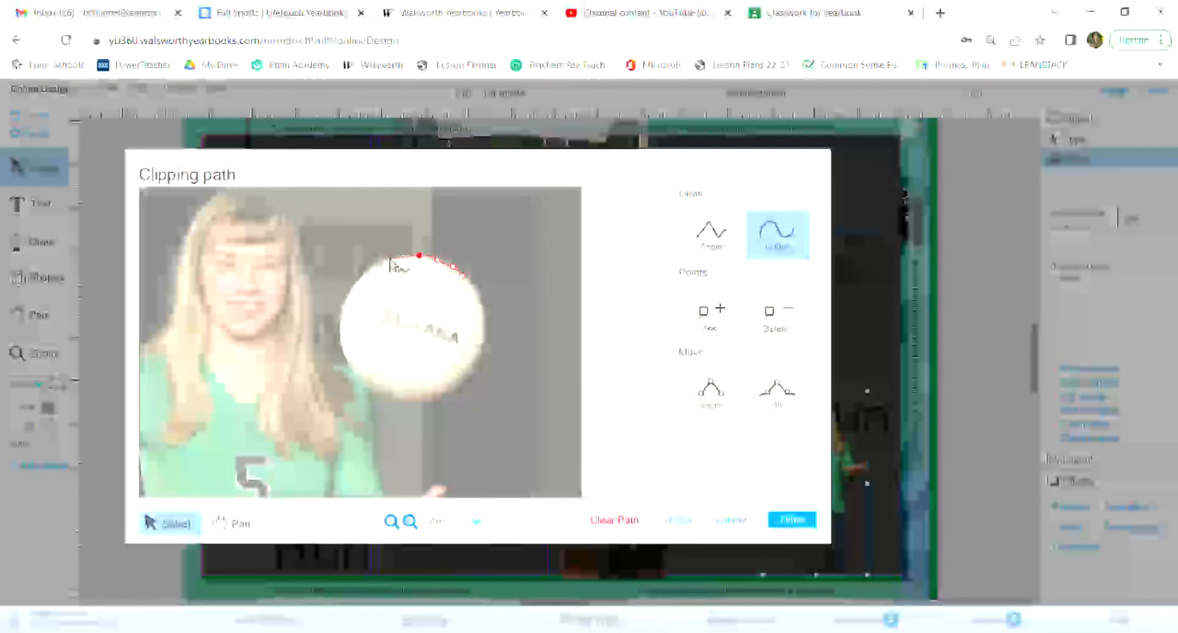
left_click_drag(419, 256, 373, 274)
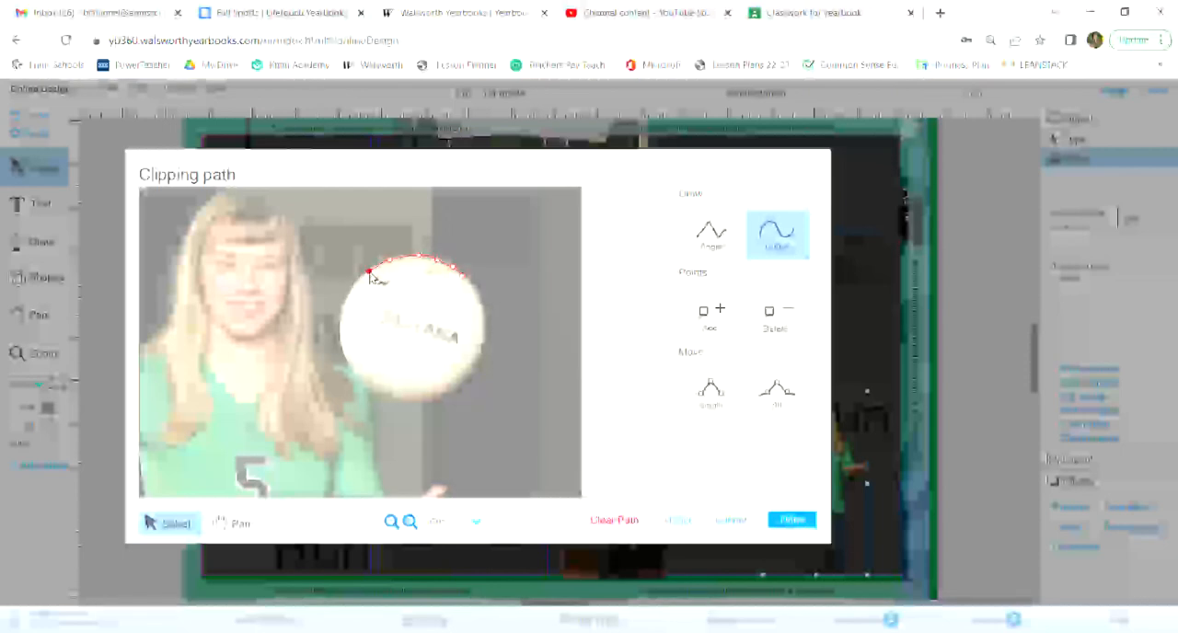
left_click_drag(372, 274, 338, 333)
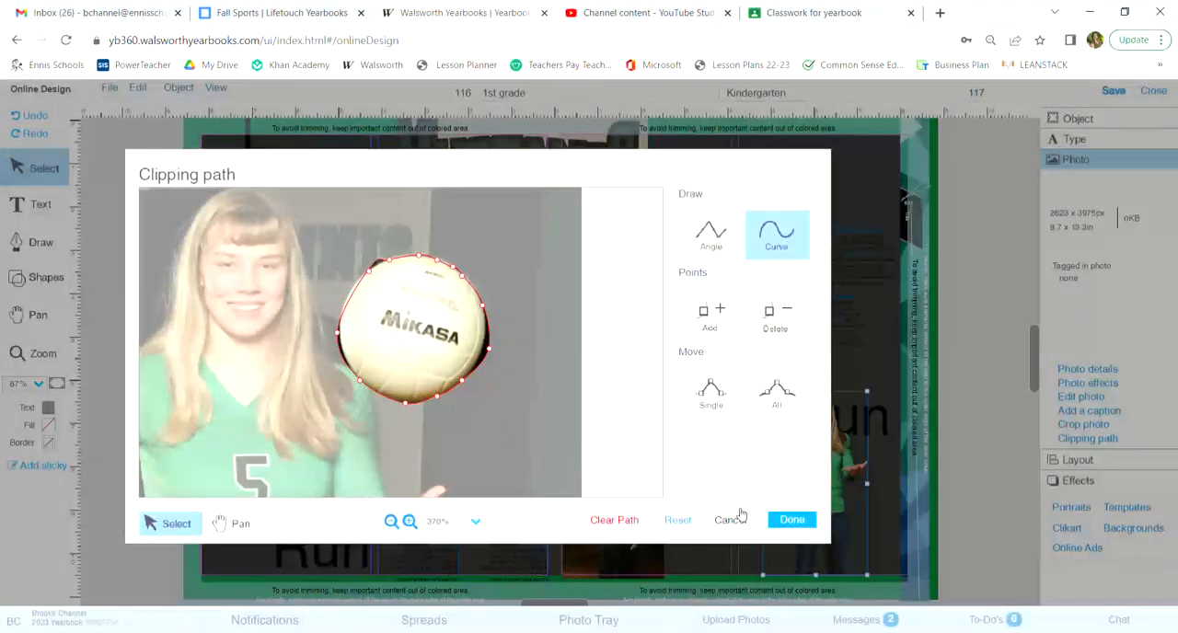
Step: Apply the volleyball-only cutout and select the Run title beside the player
left_click(791, 519)
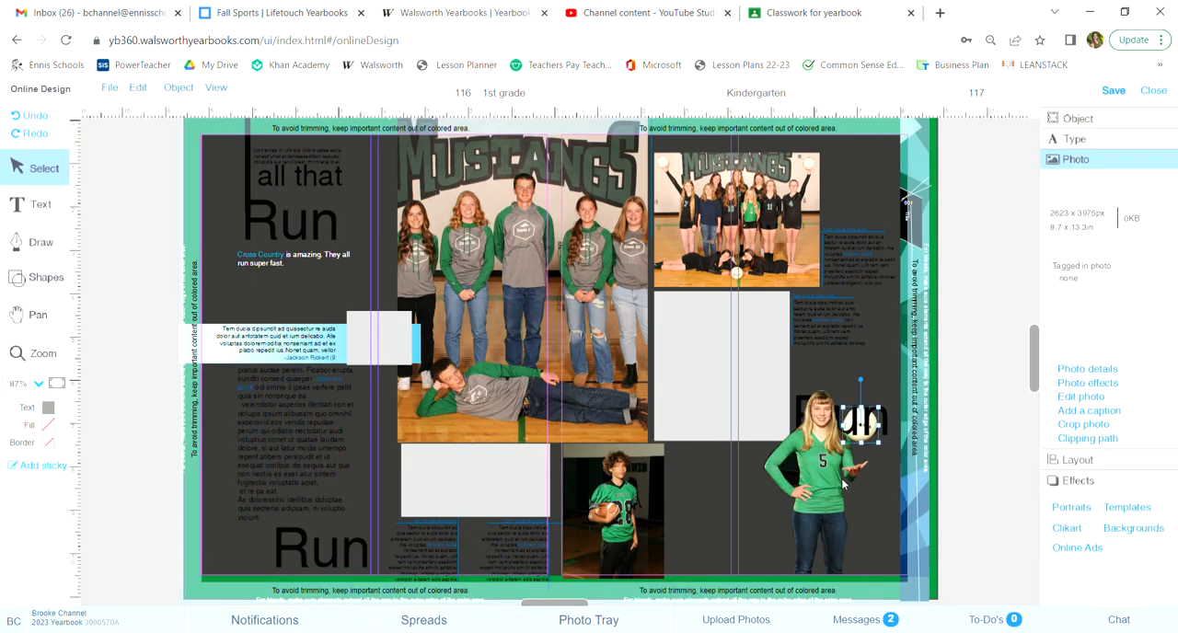
mouse_move(877, 429)
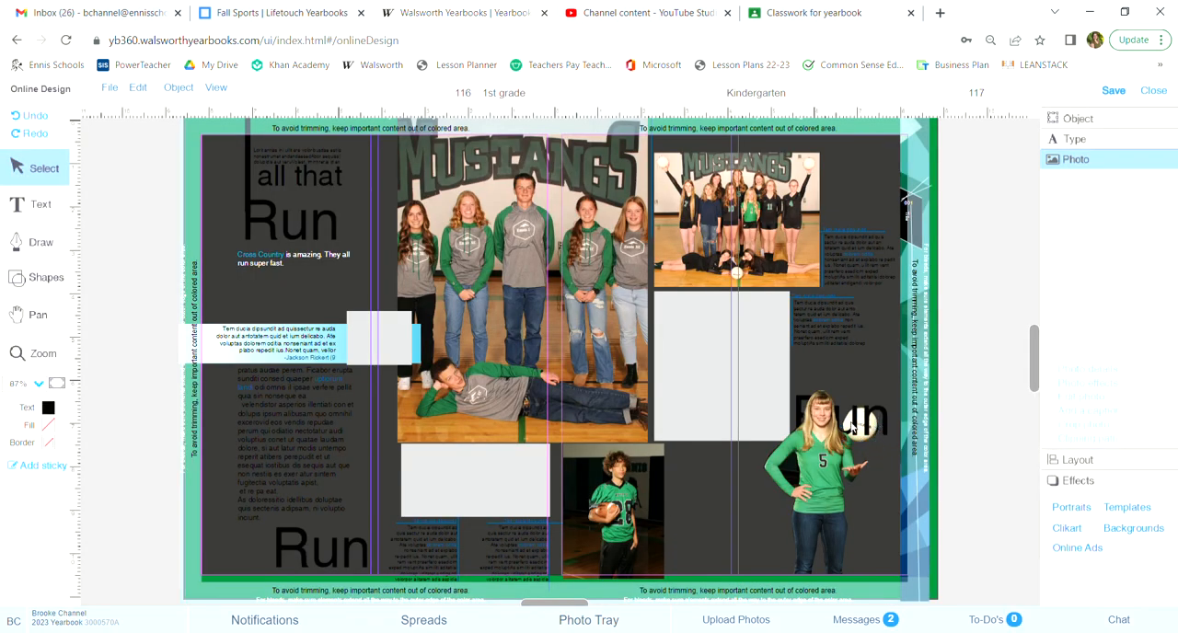
left_click(846, 432)
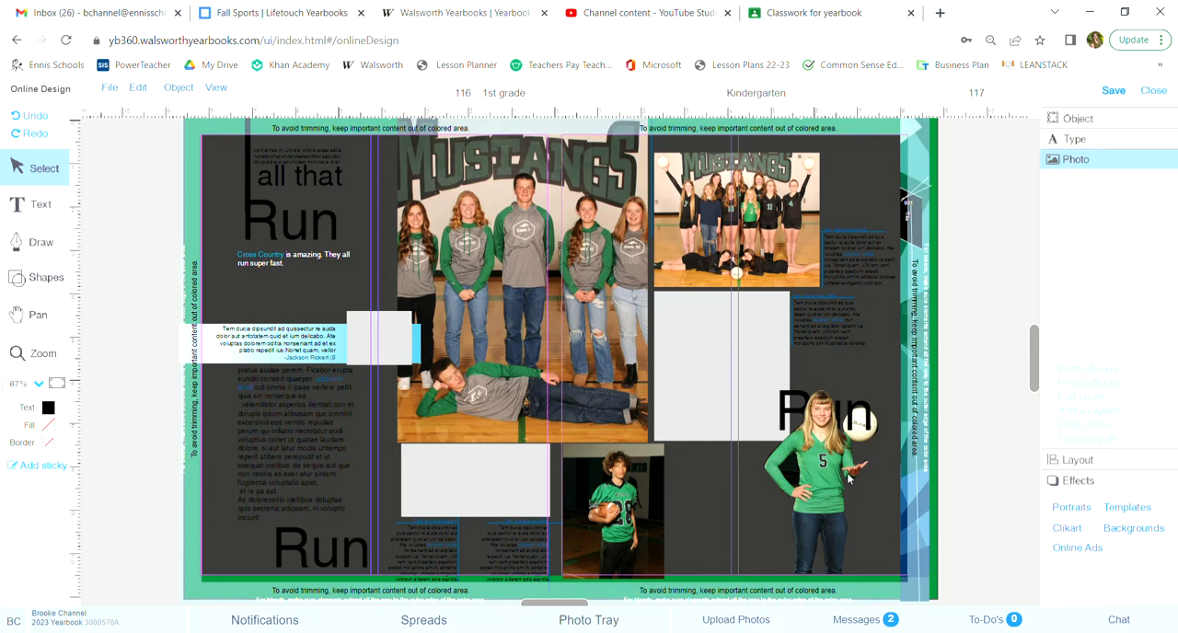
mouse_move(475, 361)
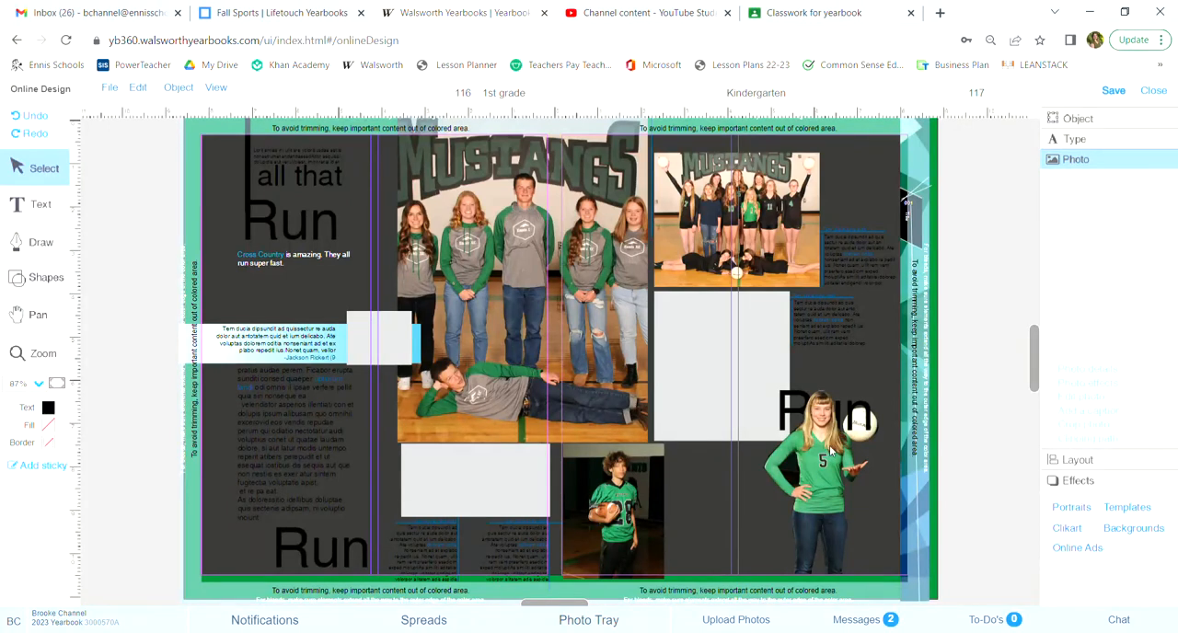
mouse_move(939, 234)
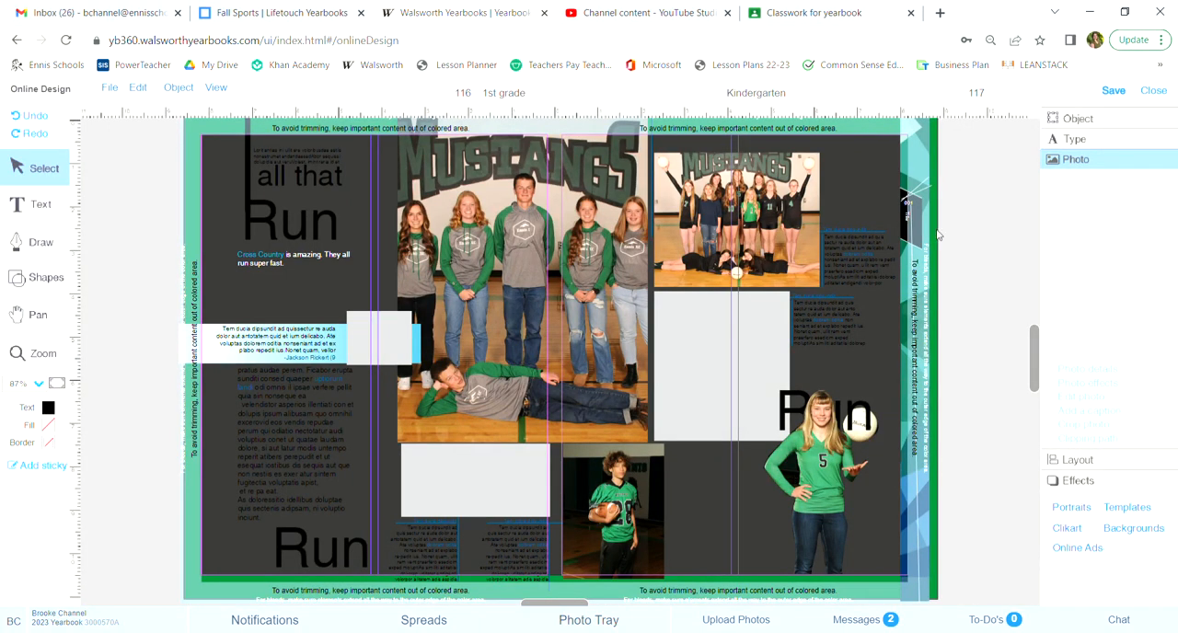